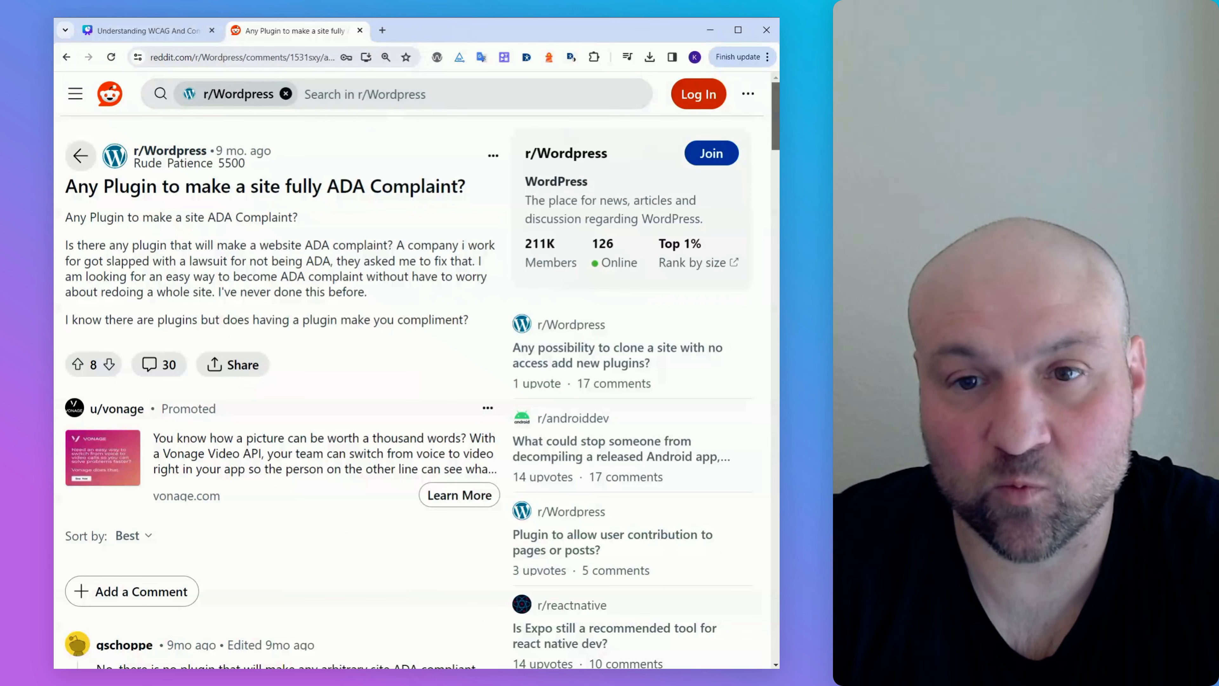
- Scroll past the ADA-compliance question to the top comment under Sort by: Best
scroll(down, 3)
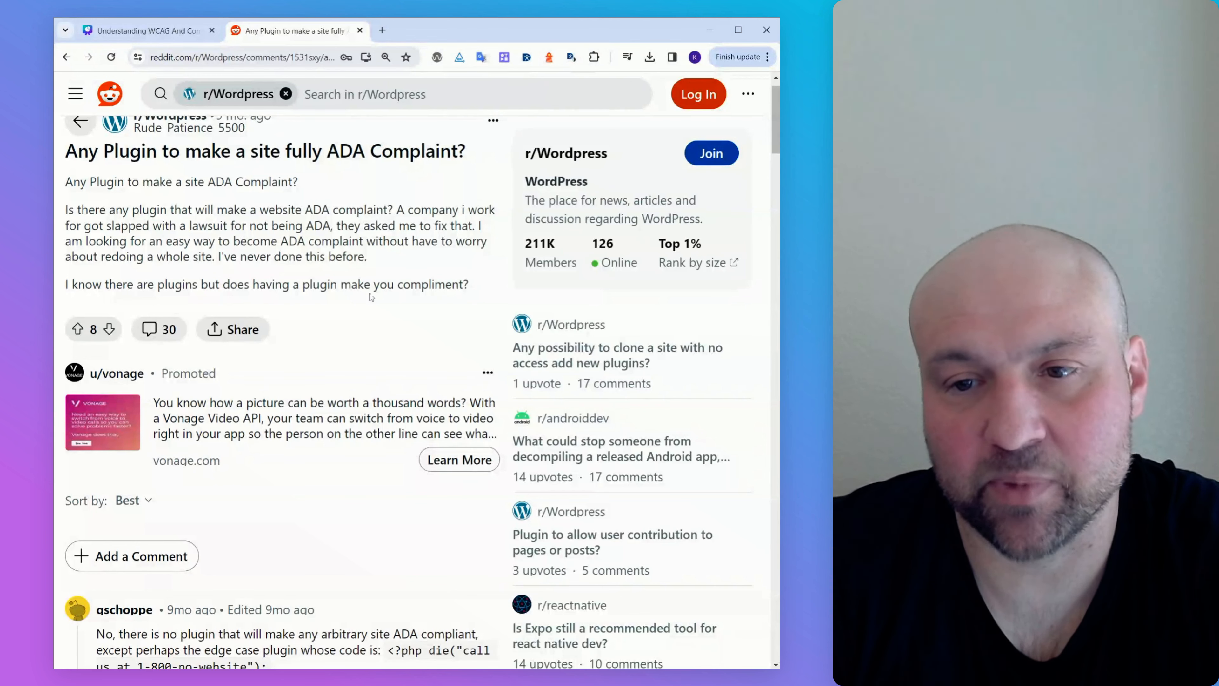
mouse_move(398, 273)
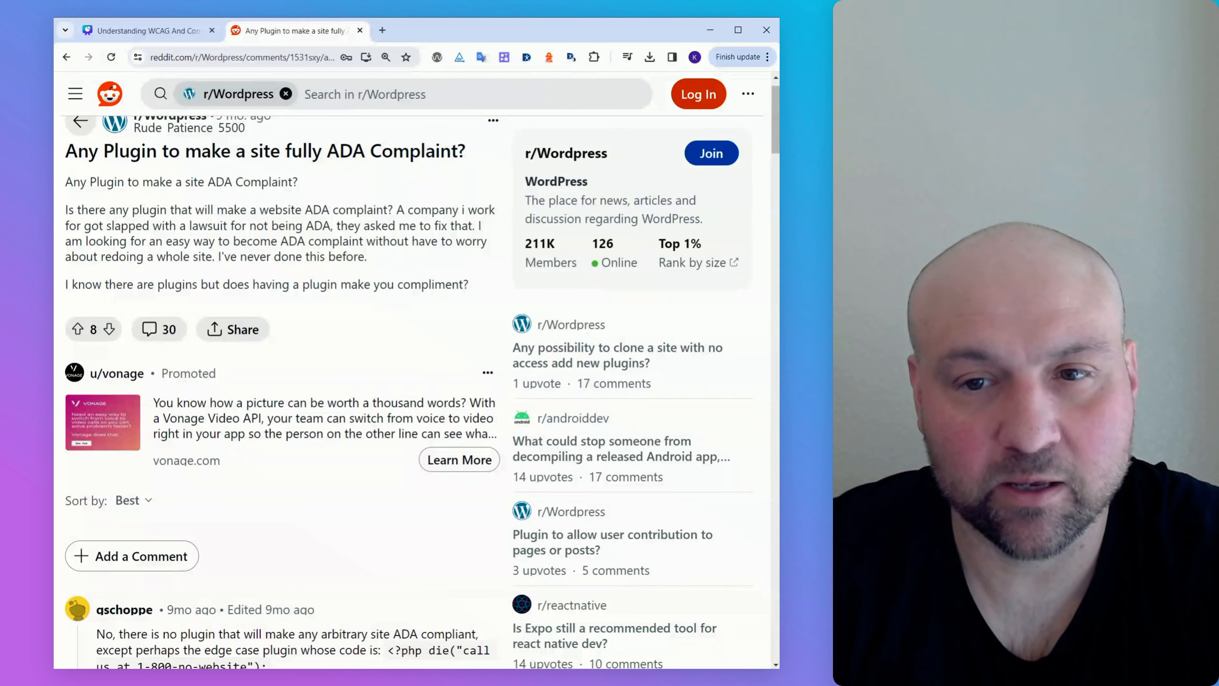
mouse_move(390, 261)
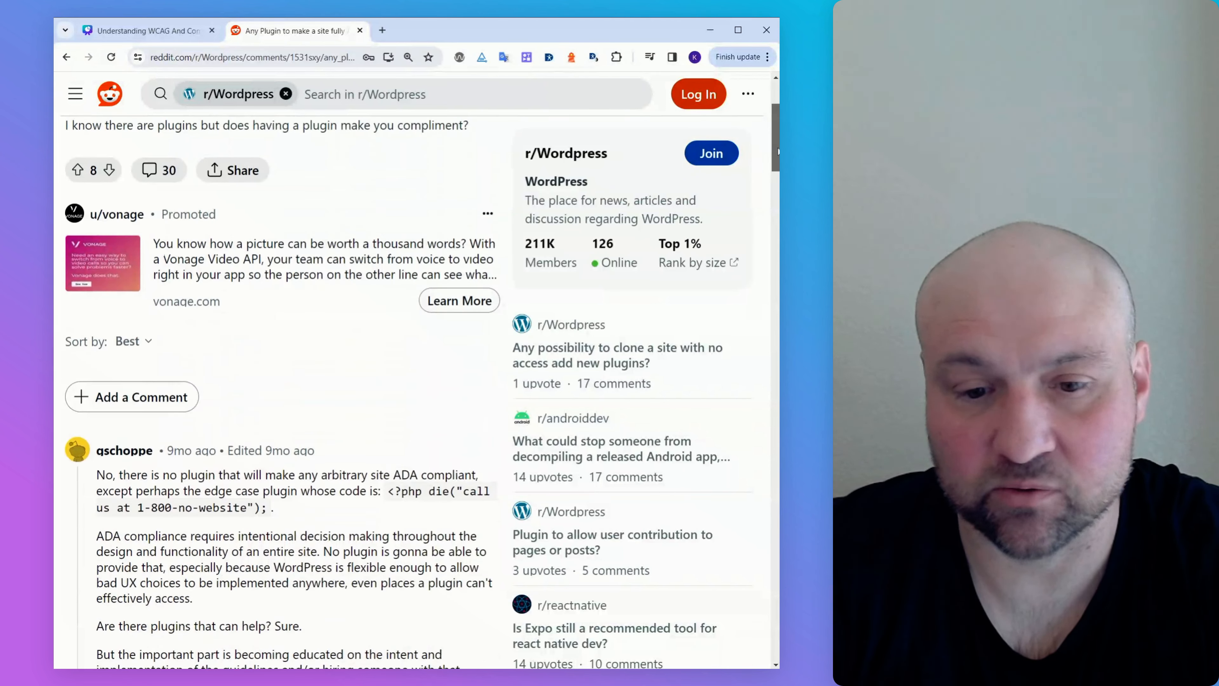
- Scroll through the top comment to its EDIT list about lawsuits and its vote bar
scroll(down, 3)
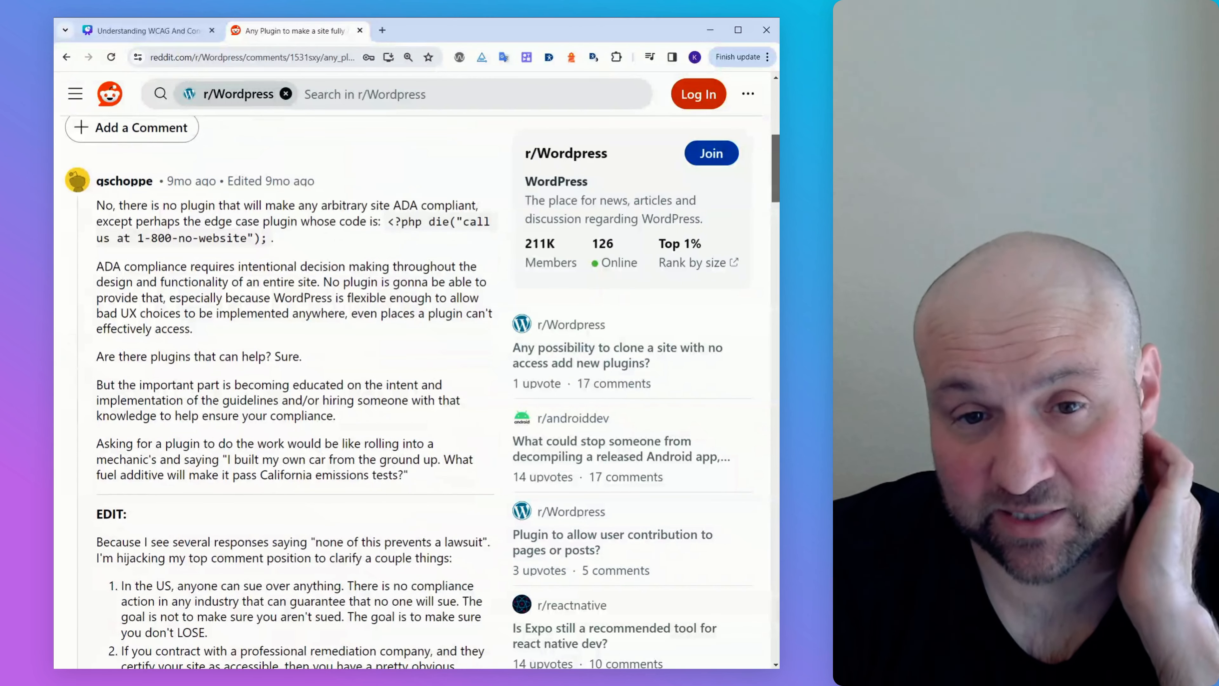
scroll(down, 3)
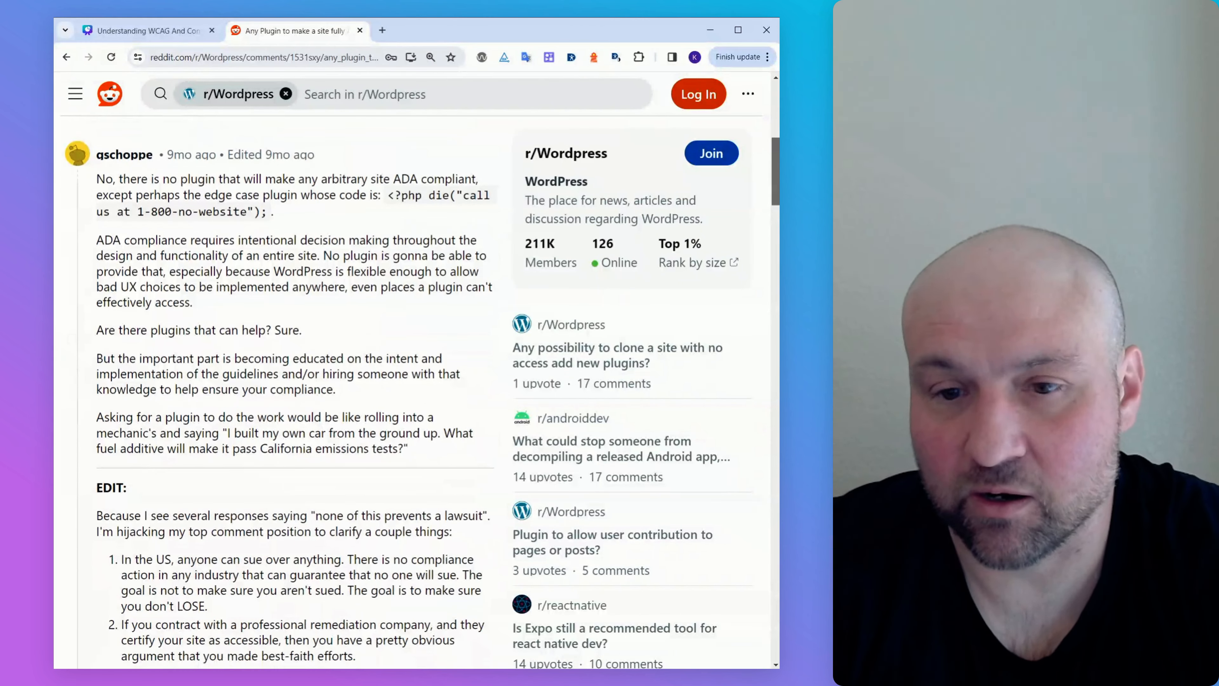
scroll(down, 3)
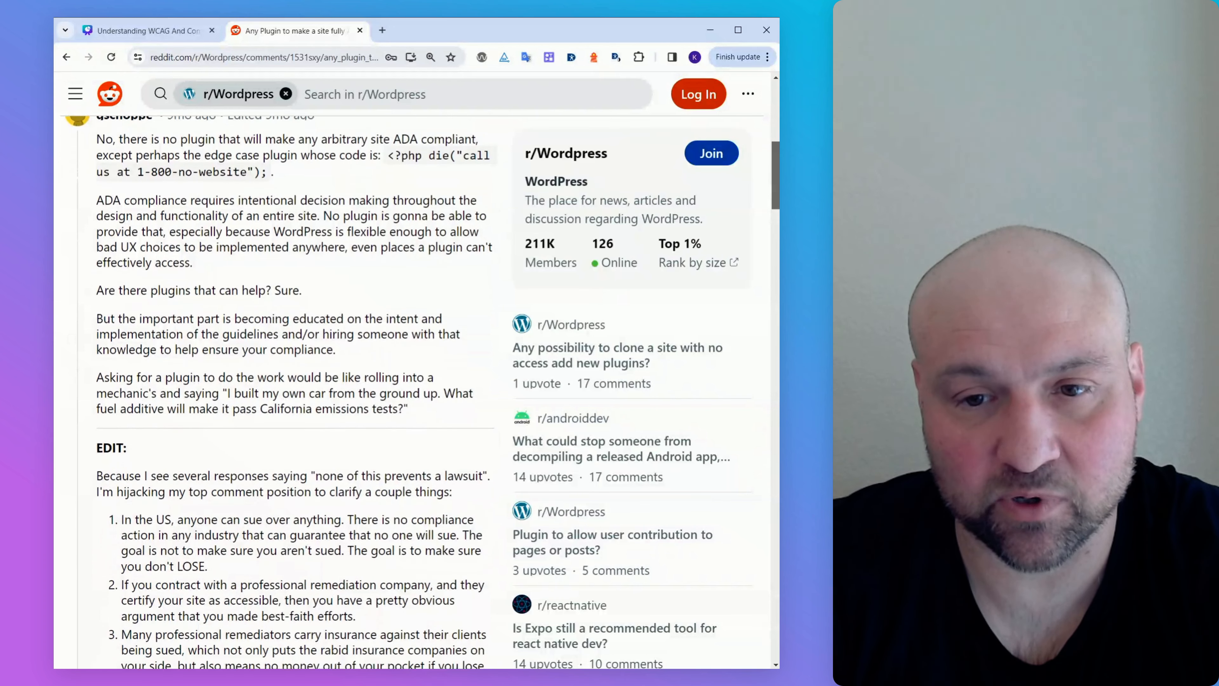
scroll(down, 3)
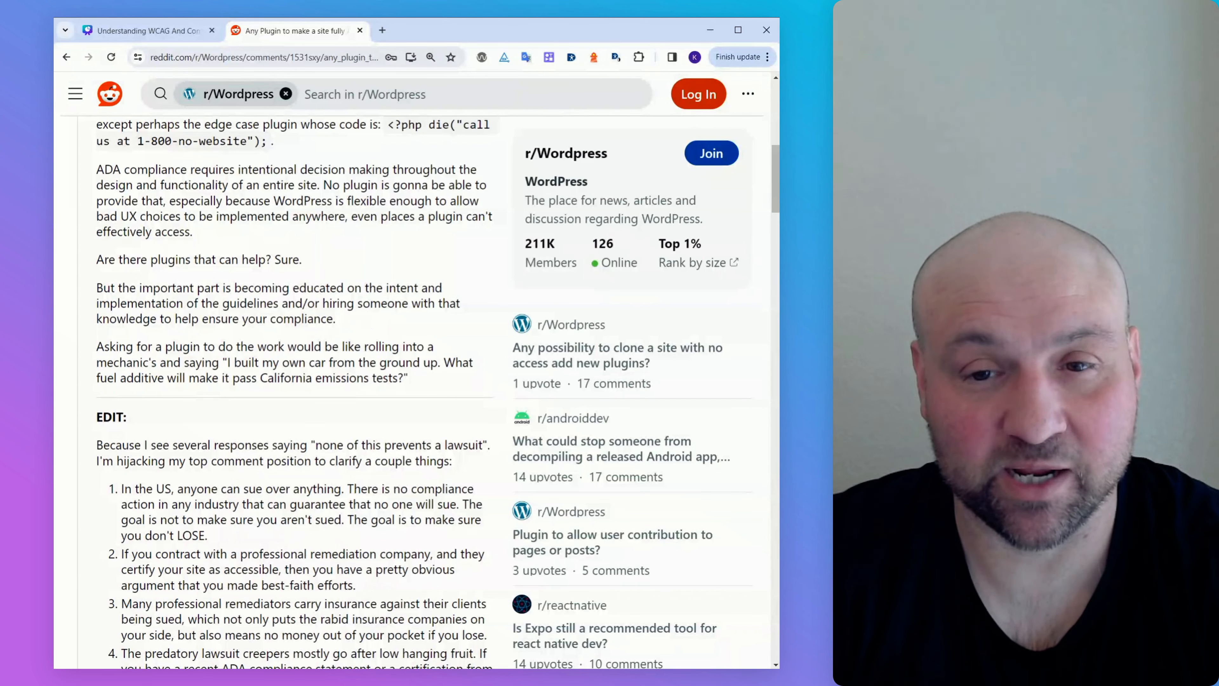
mouse_move(360, 270)
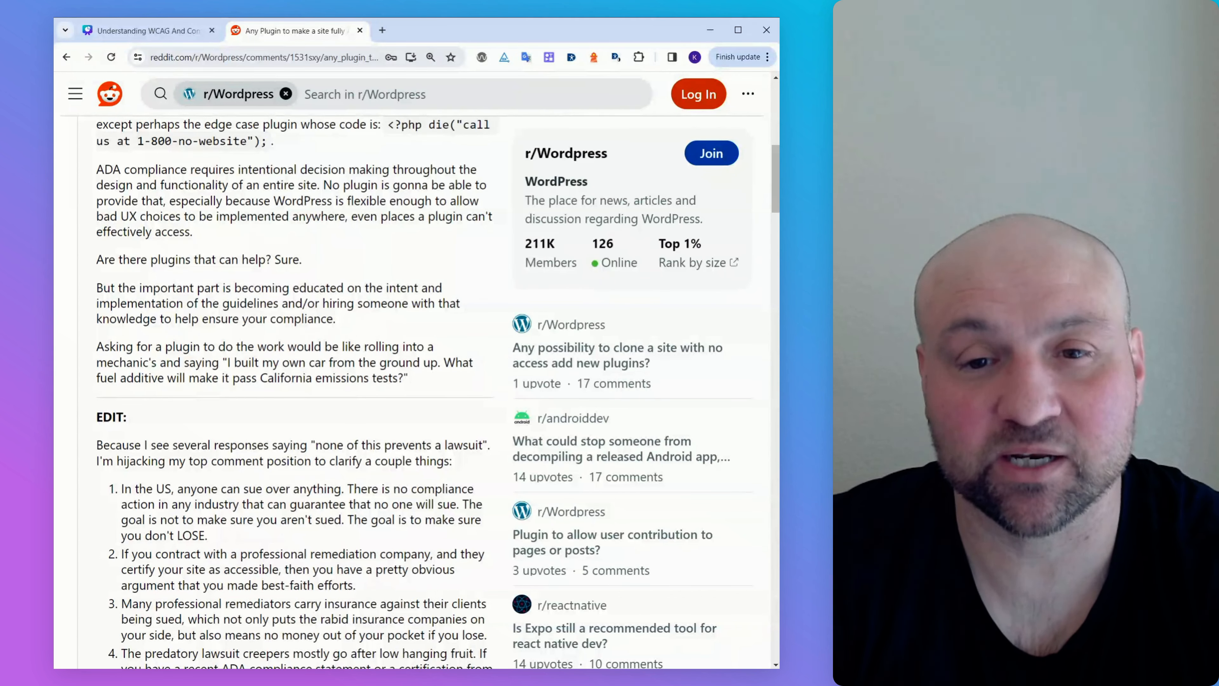
mouse_move(345, 271)
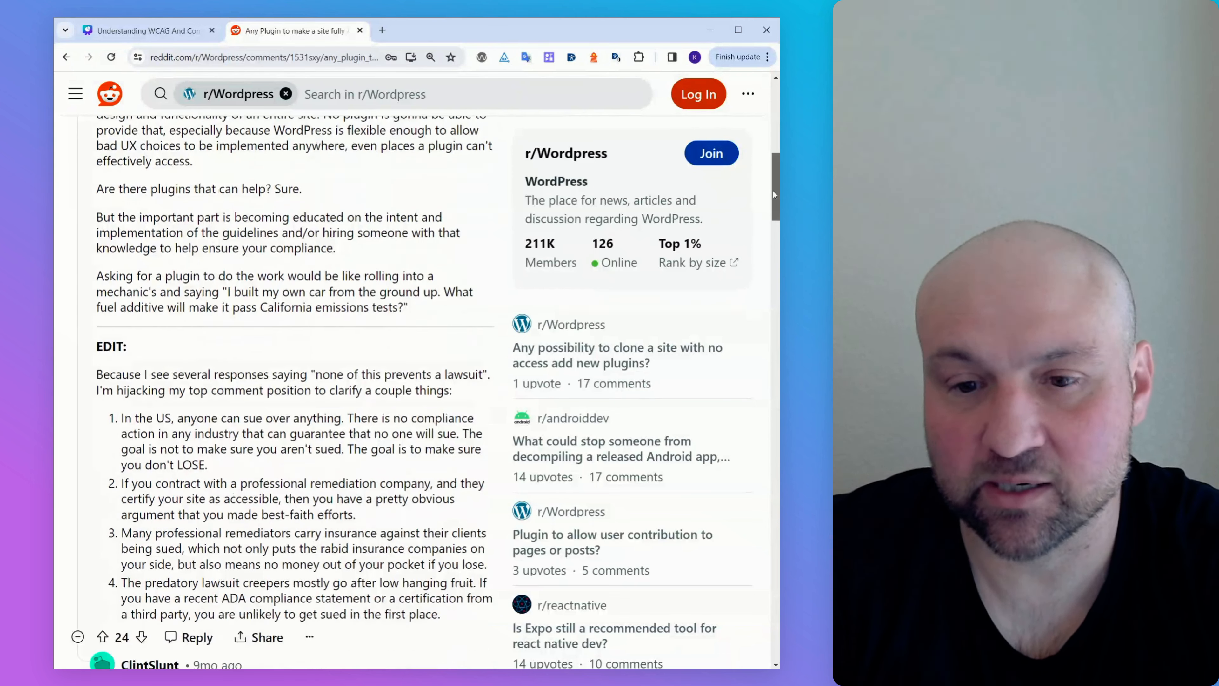
- Scroll to the first reply citing the U.S. court ruling against Domino's Pizza
scroll(down, 3)
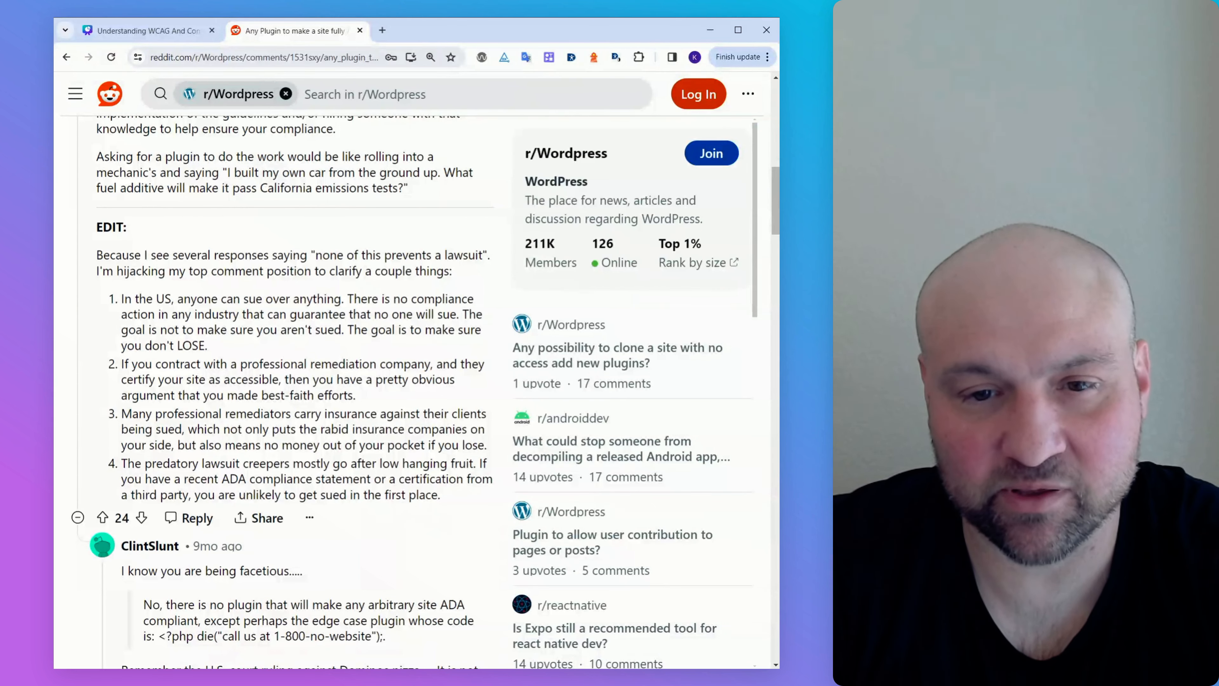
scroll(down, 3)
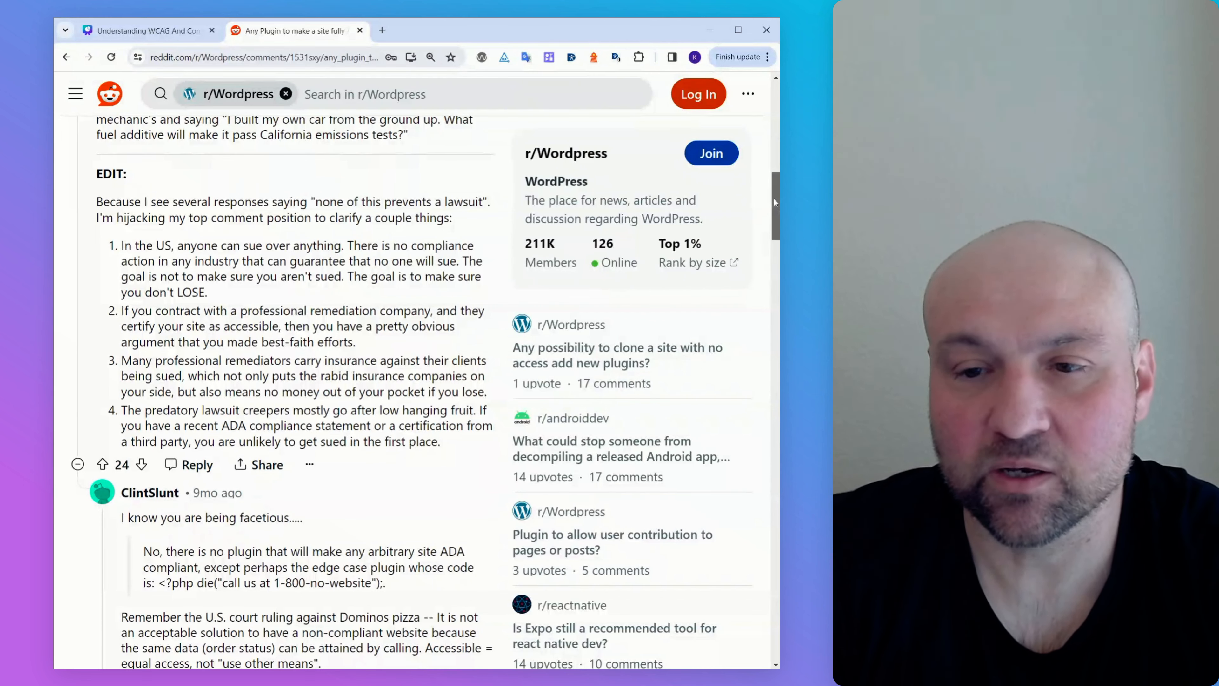
- Scroll until the Domino's ruling reply is fully shown with two more replies noted
scroll(down, 3)
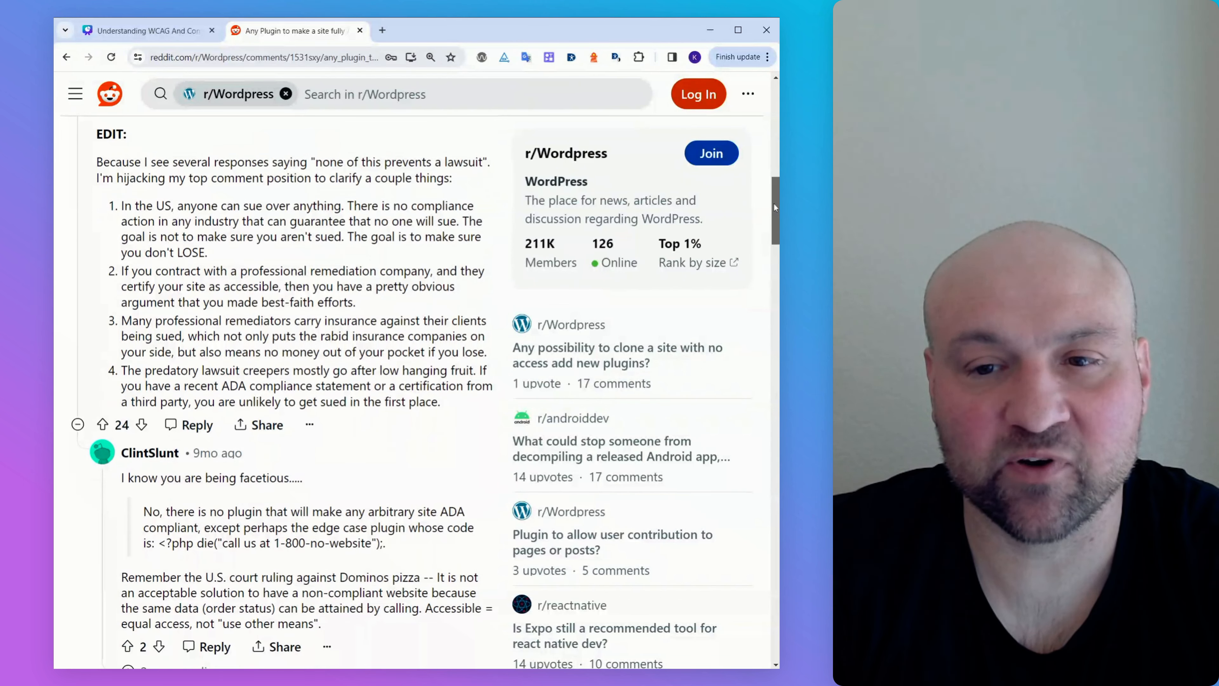
scroll(down, 3)
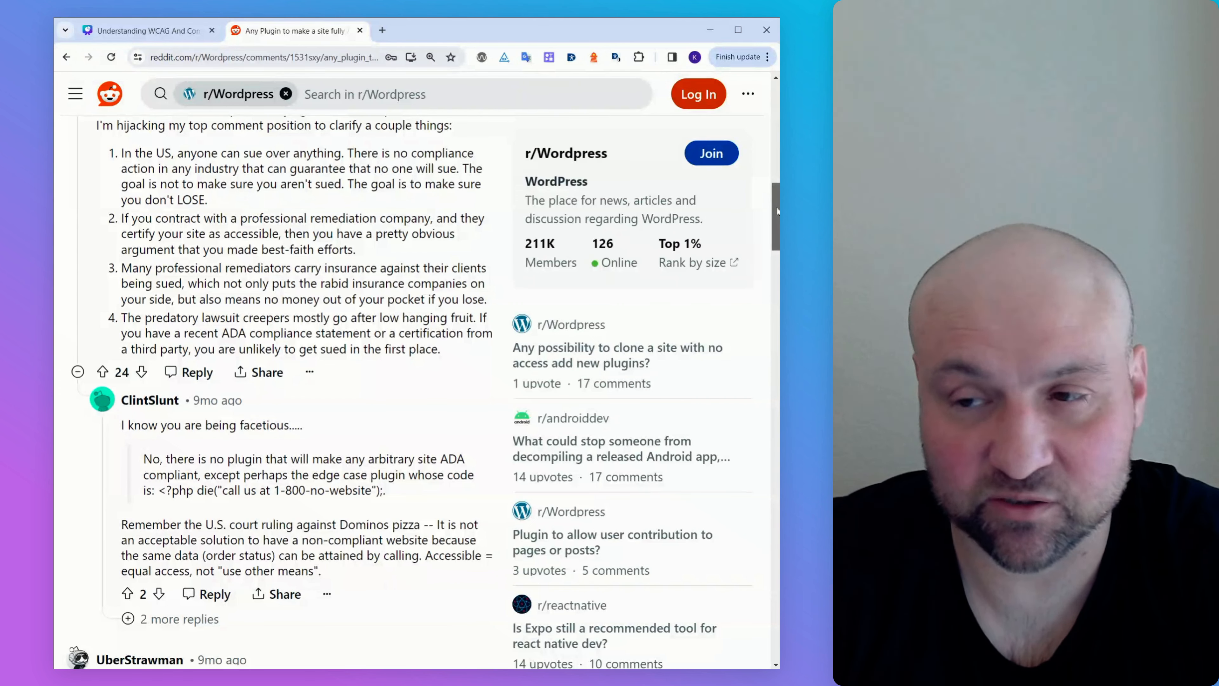
- Scroll past the devtools and Lighthouse reply to the no-switch-for-ADA comment
scroll(down, 3)
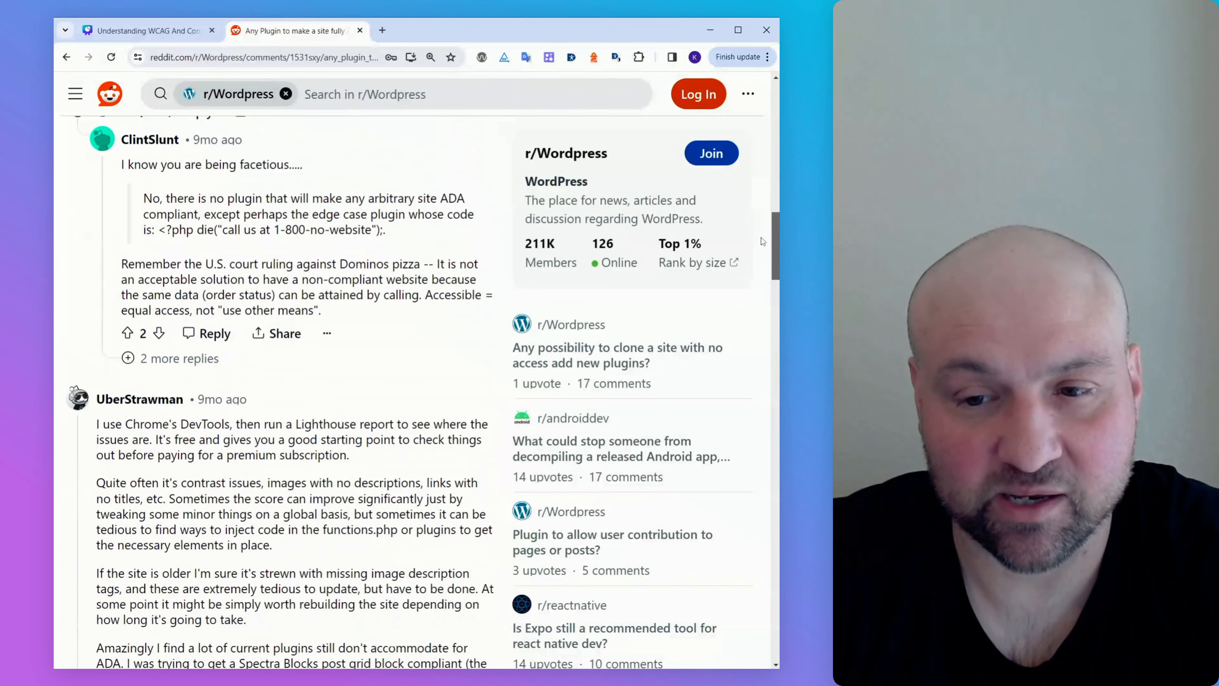
scroll(down, 3)
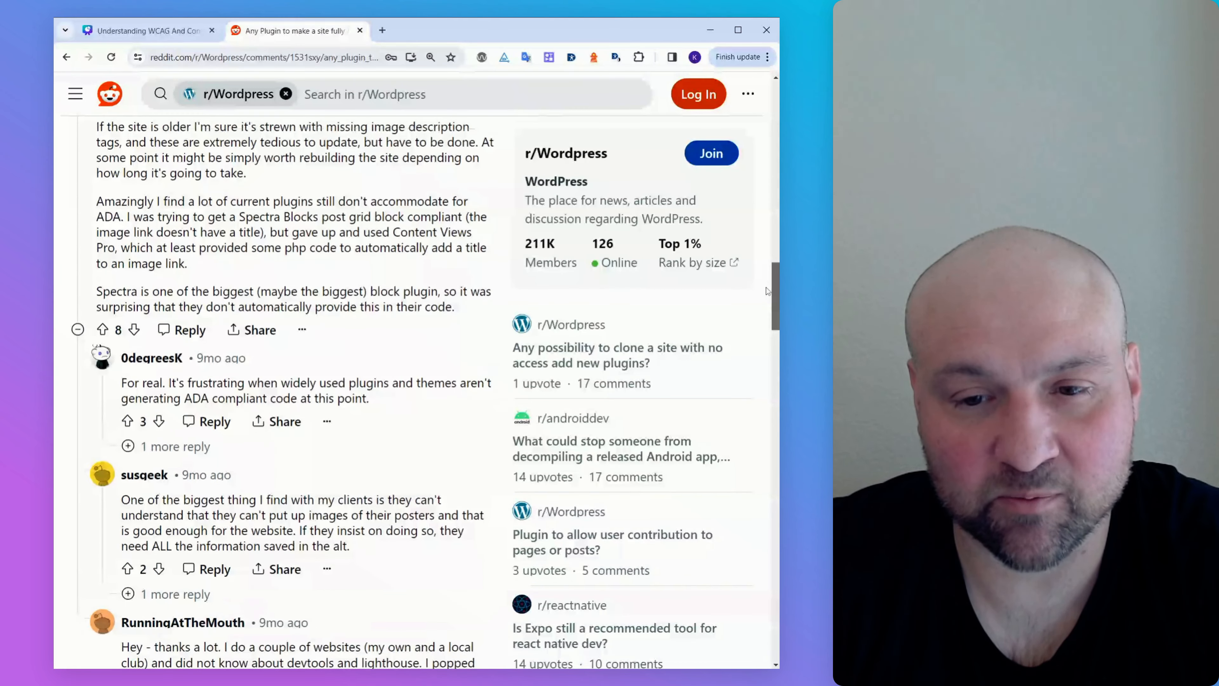
scroll(down, 3)
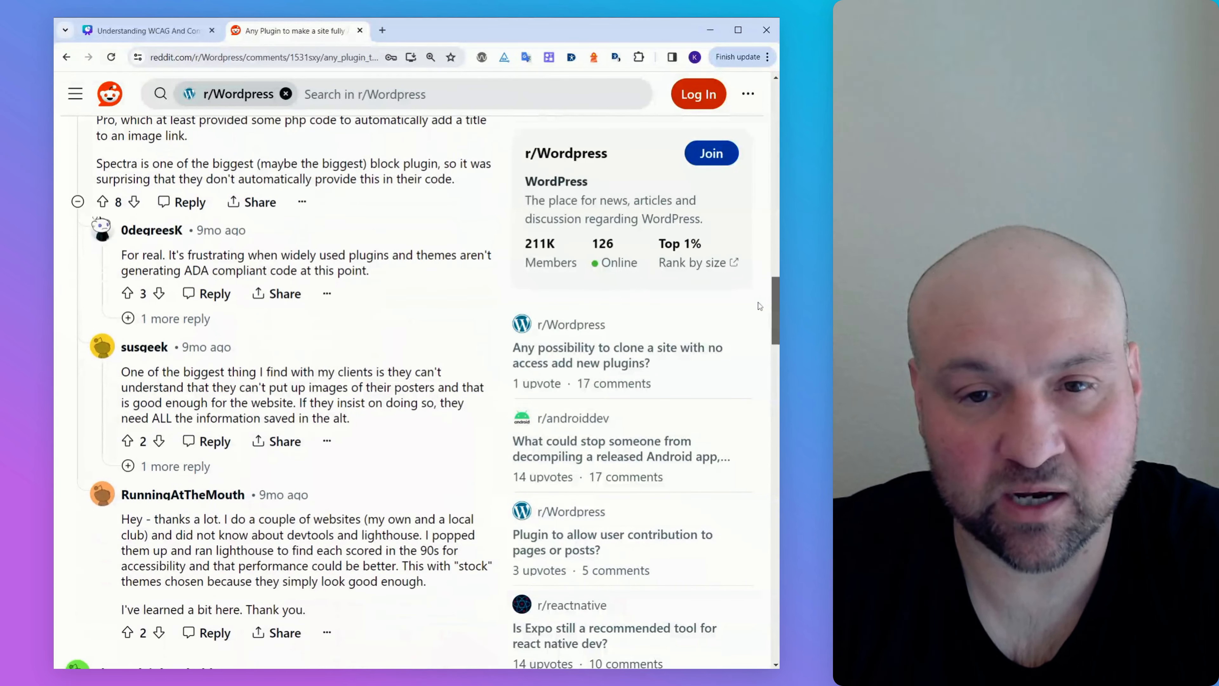
scroll(down, 3)
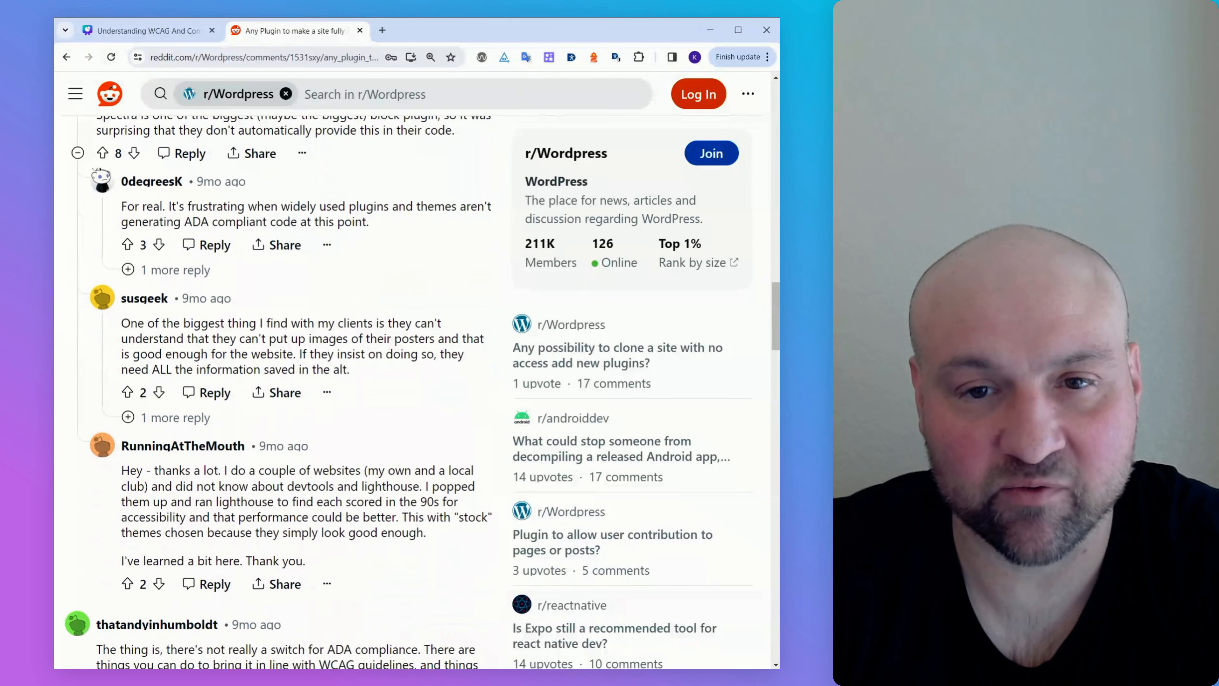
mouse_move(239, 235)
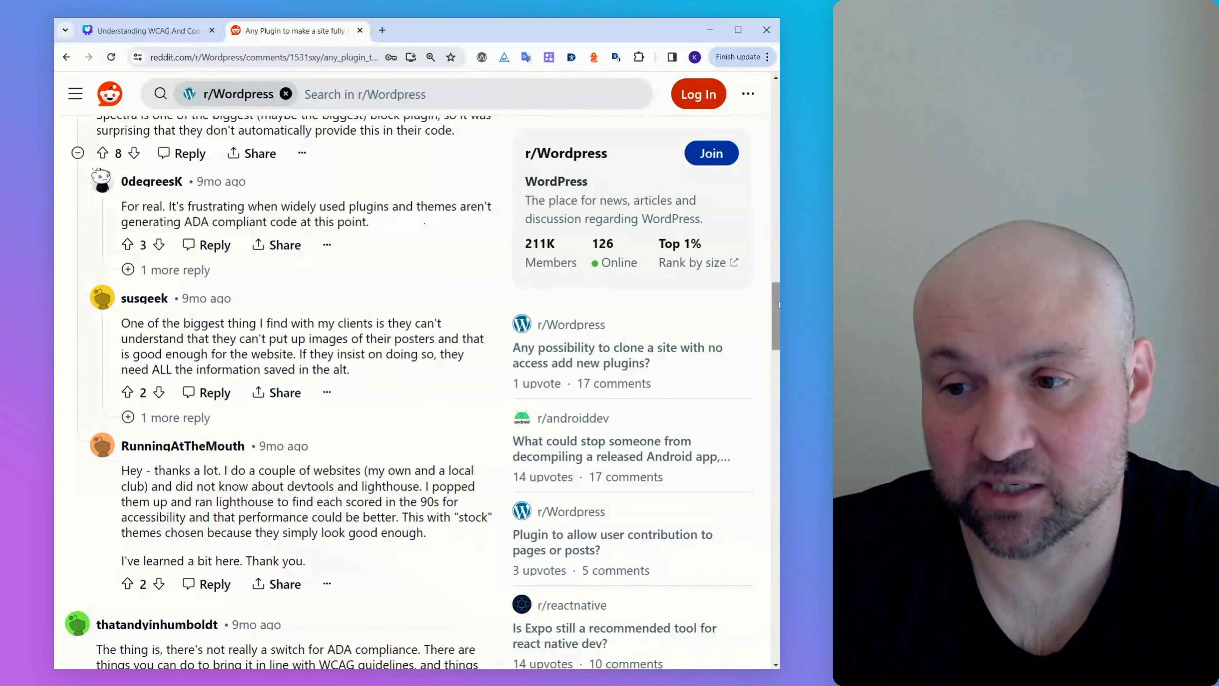
scroll(down, 3)
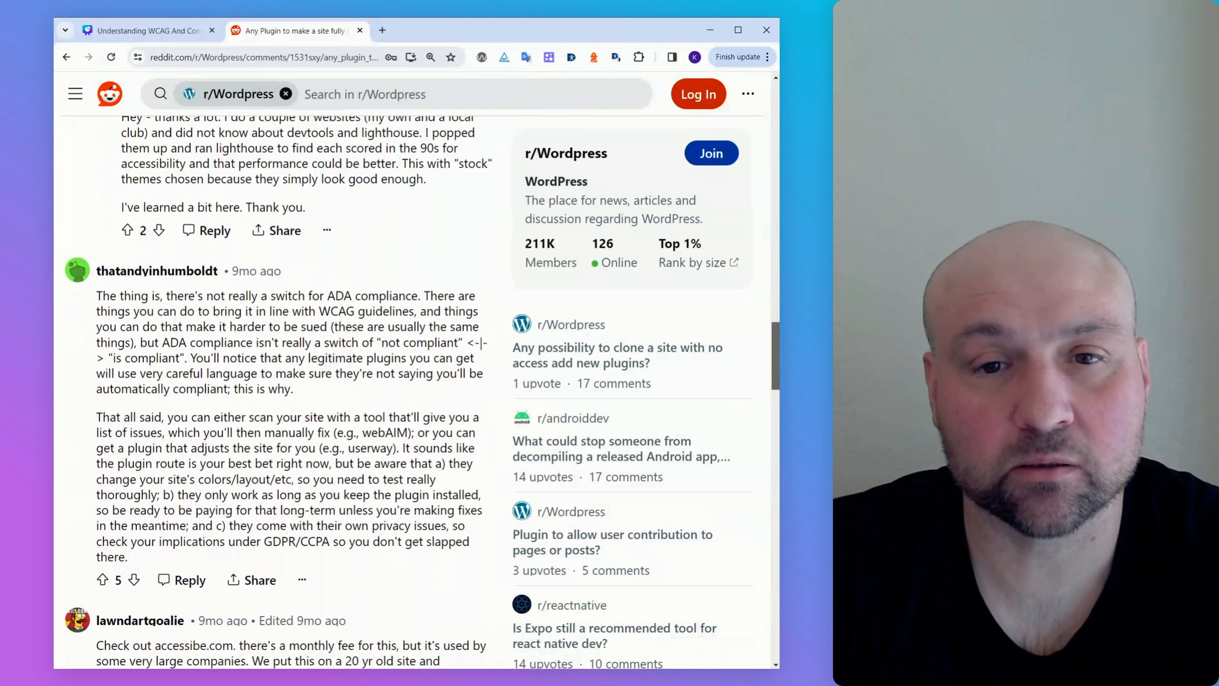
- Scroll to the accessibe.com recommendation and the money-grab lawsuits comment
scroll(down, 3)
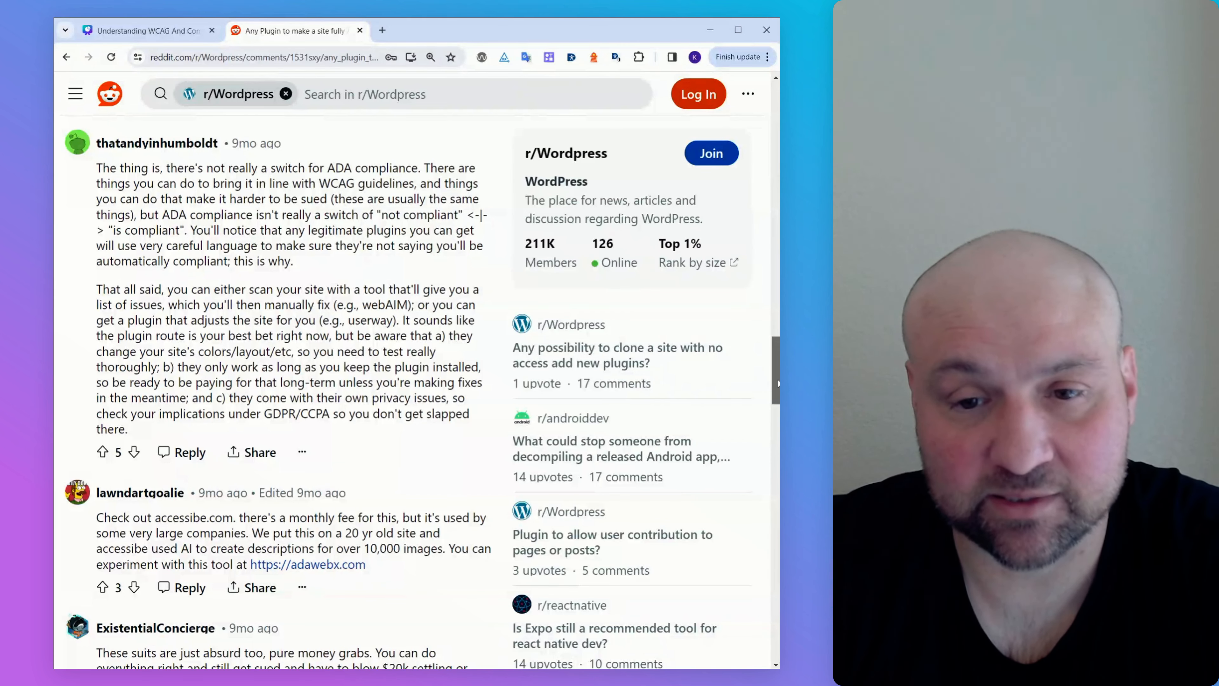
scroll(down, 3)
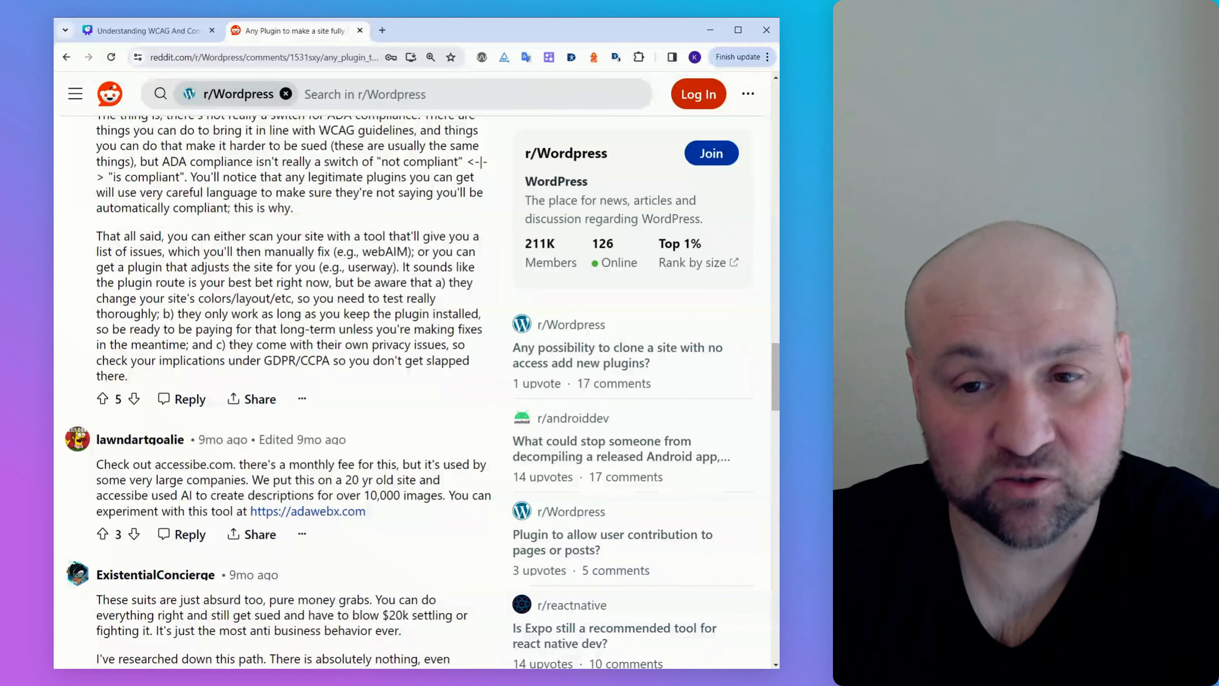
- Scroll to the Ninja Forms and alt tags comment and the templating-issue reply
scroll(down, 3)
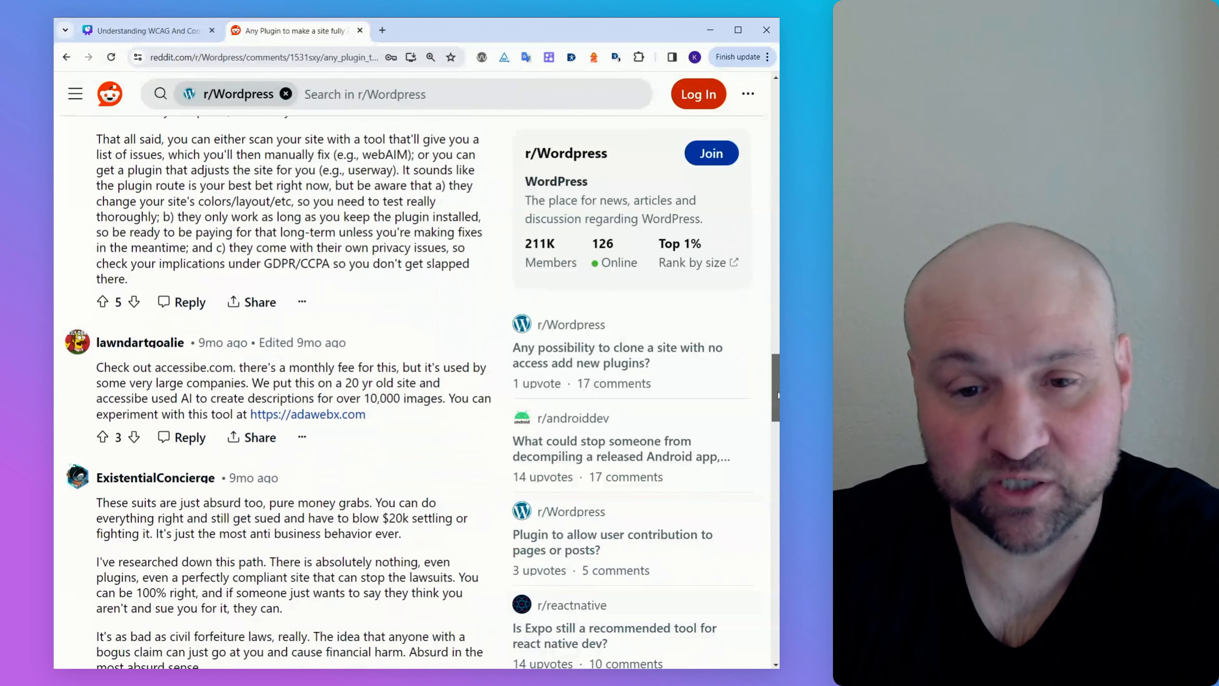
scroll(down, 3)
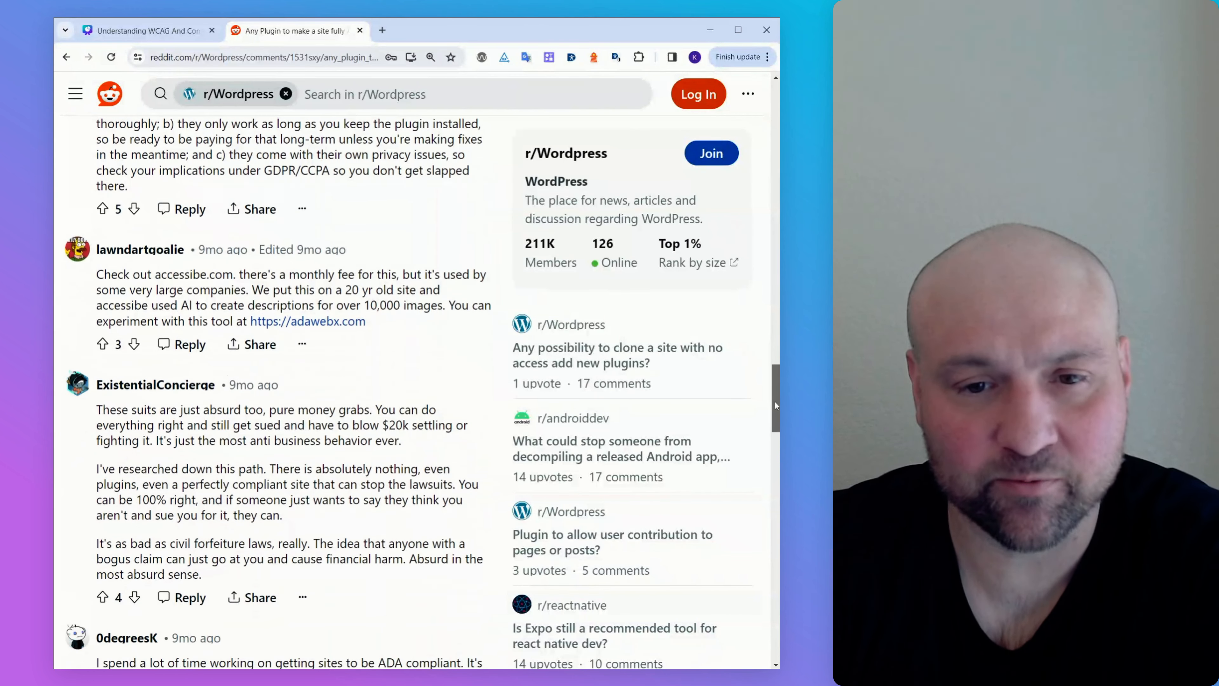
scroll(down, 3)
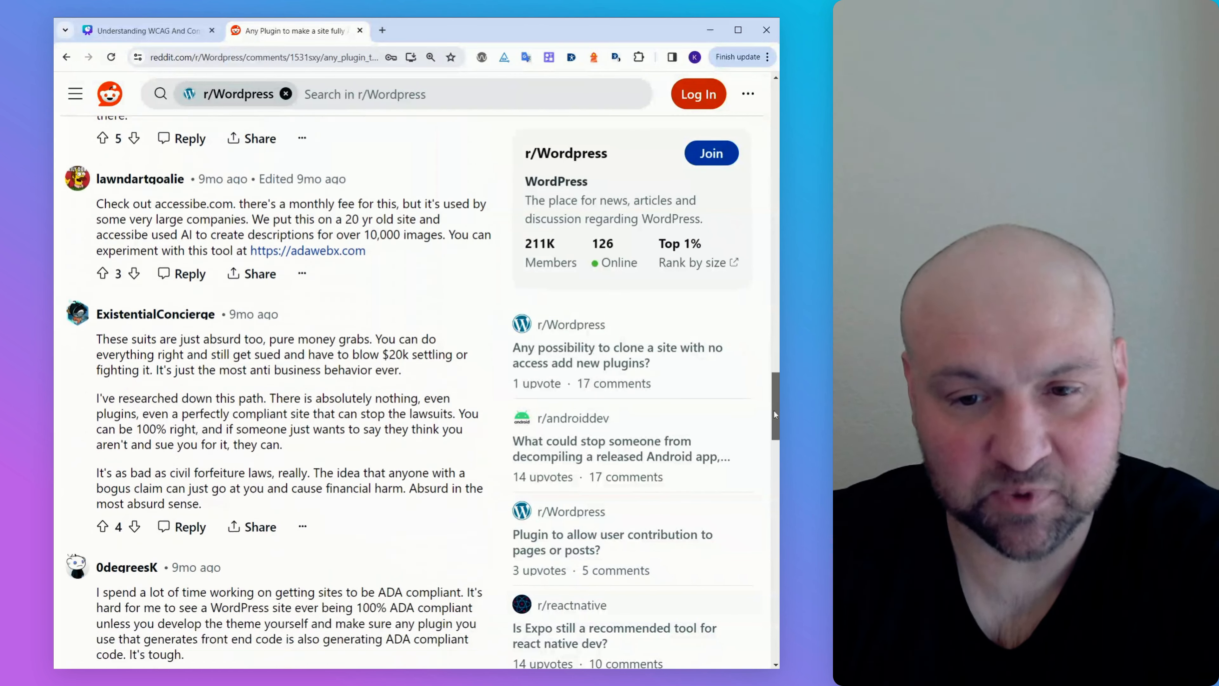
scroll(down, 3)
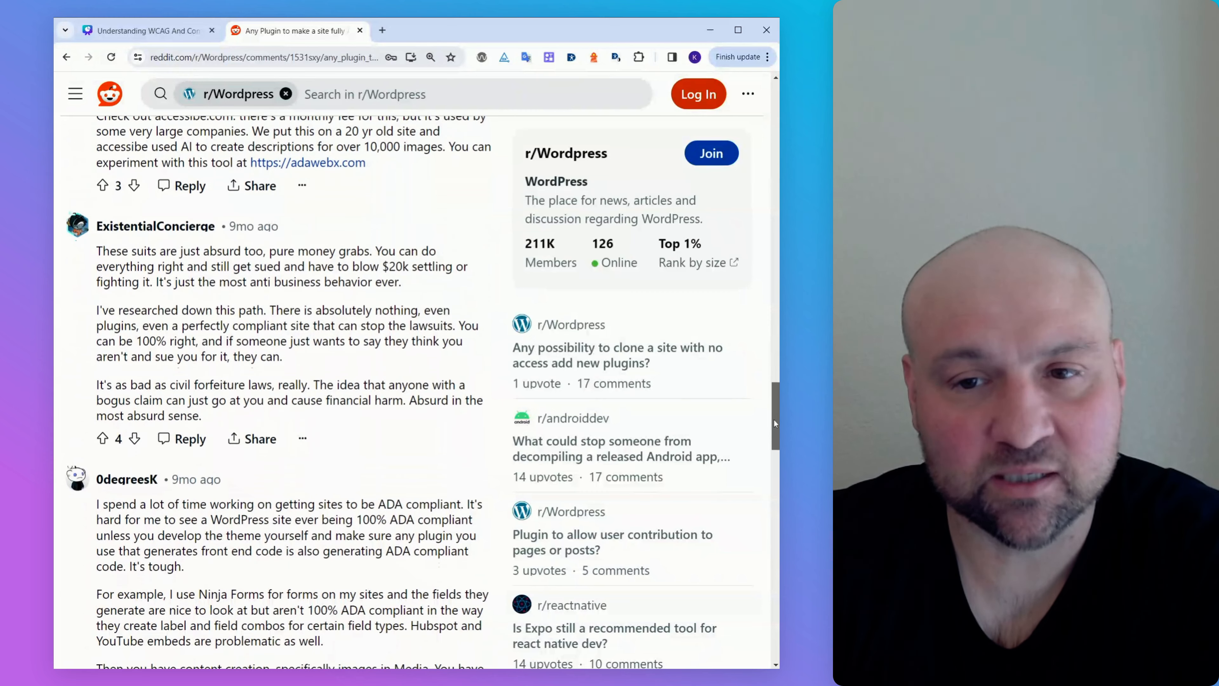
scroll(down, 3)
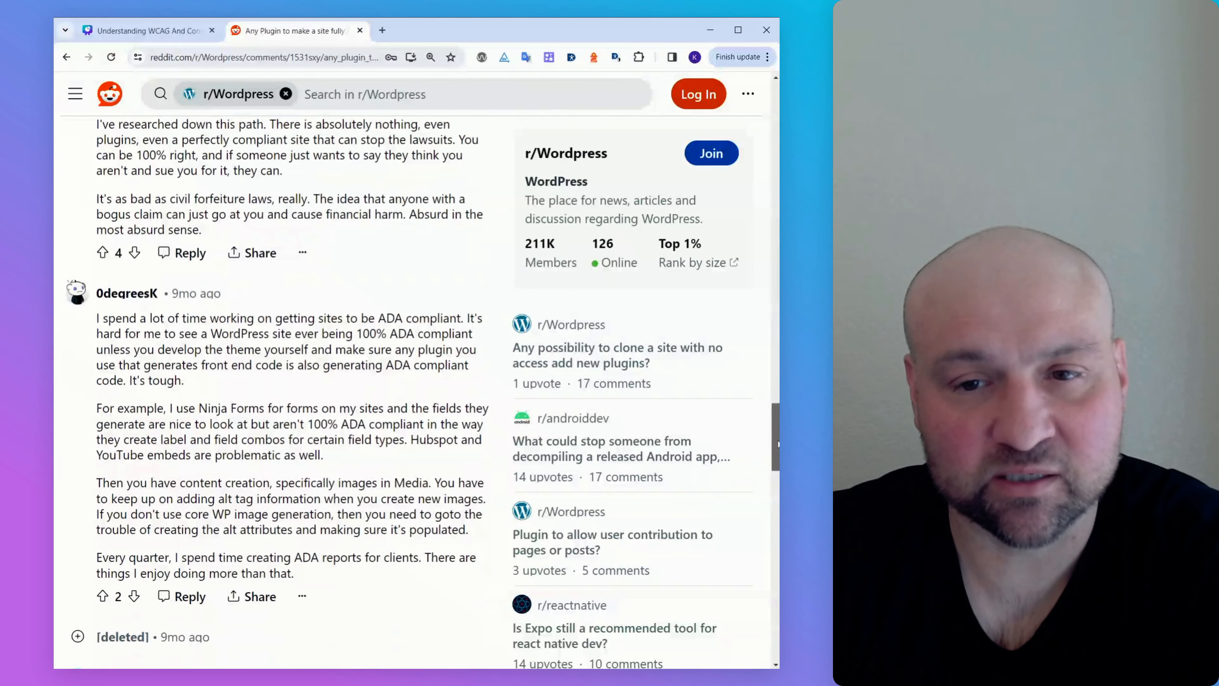
scroll(down, 3)
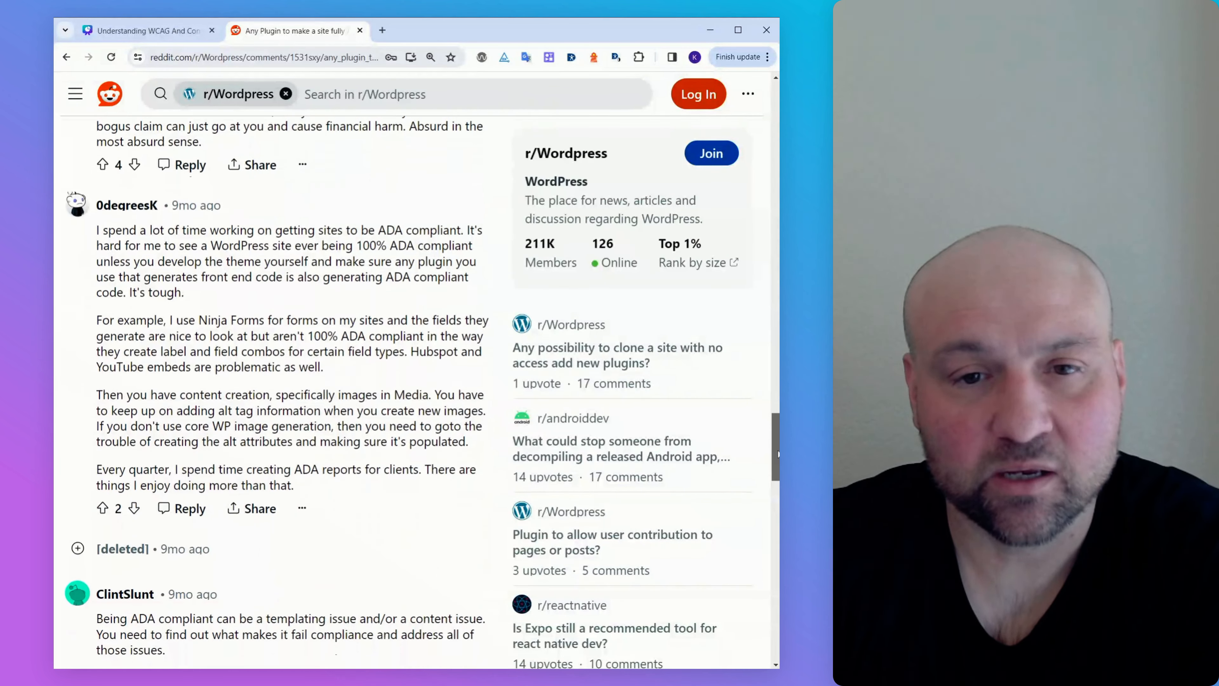
scroll(down, 3)
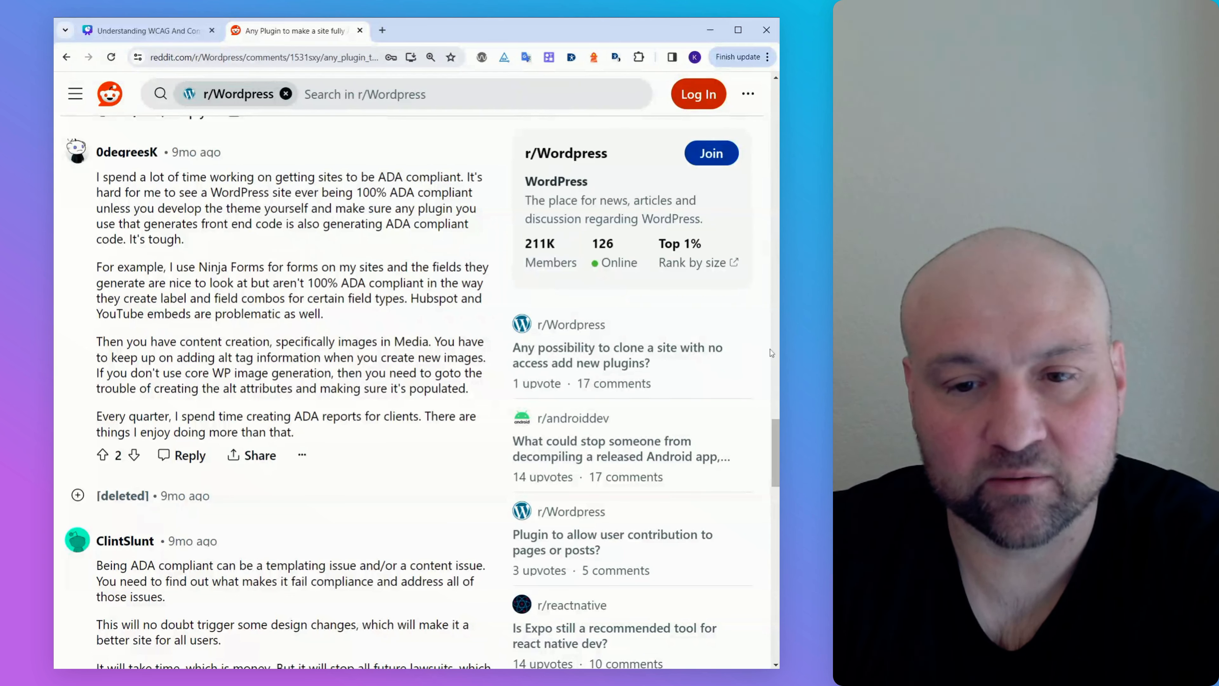
scroll(down, 3)
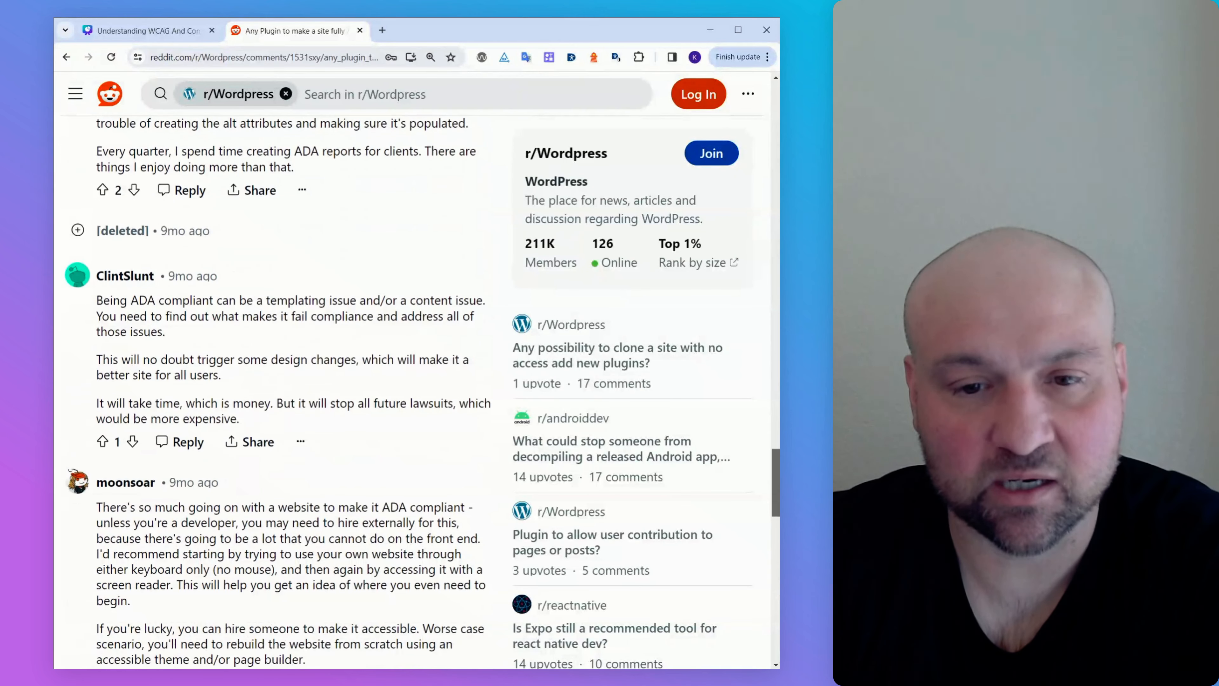
scroll(down, 3)
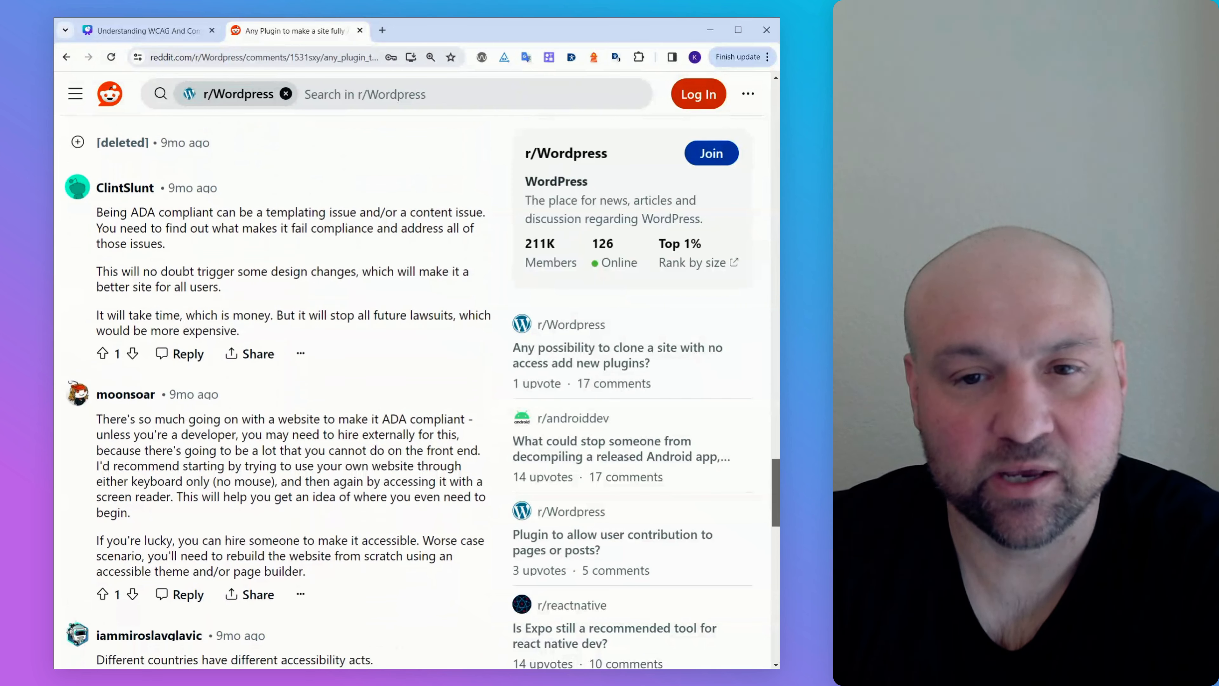
scroll(down, 3)
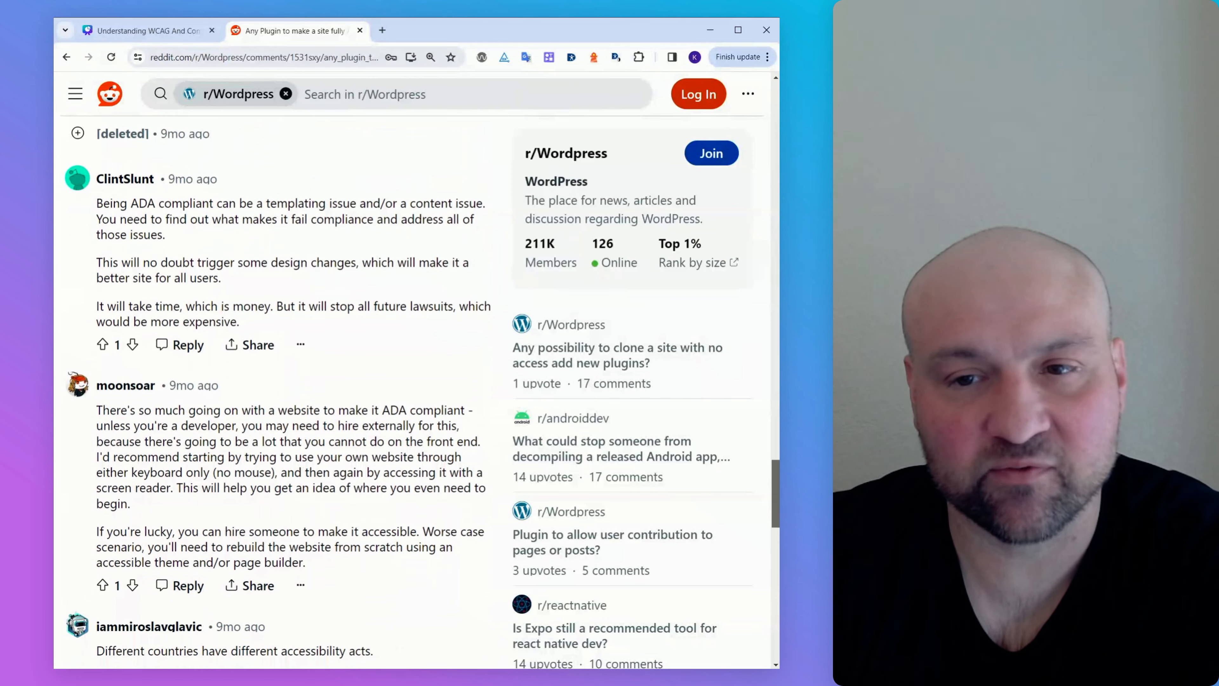
scroll(down, 3)
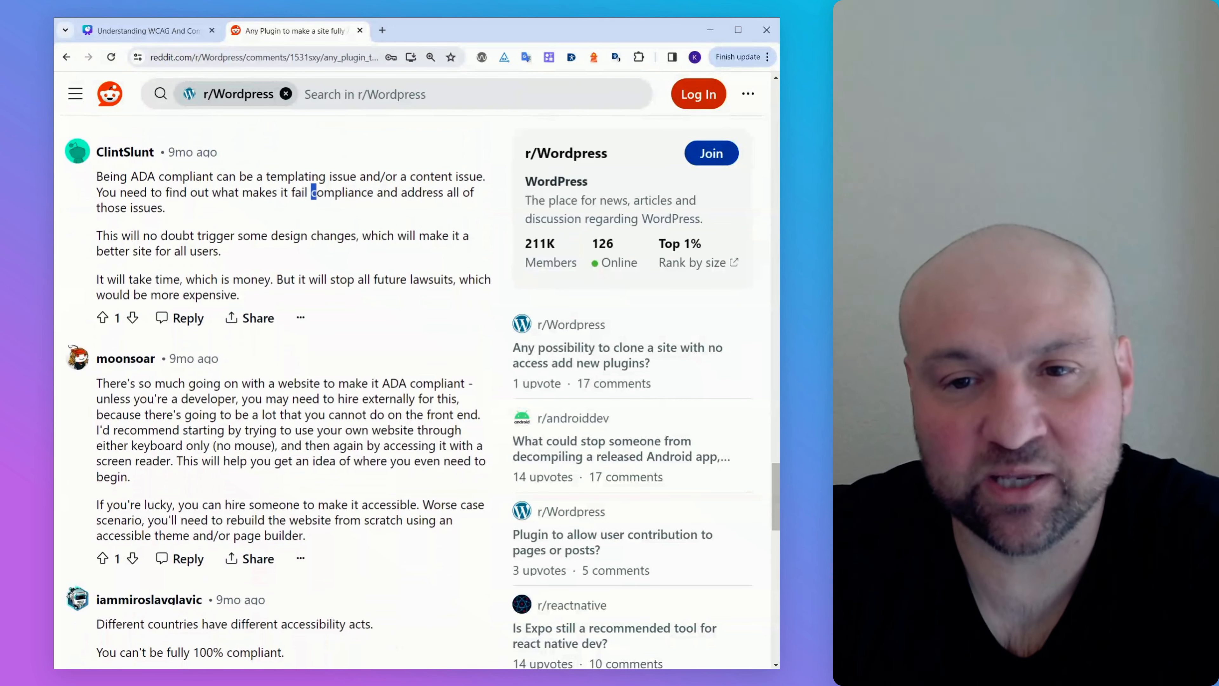
double_click(342, 191)
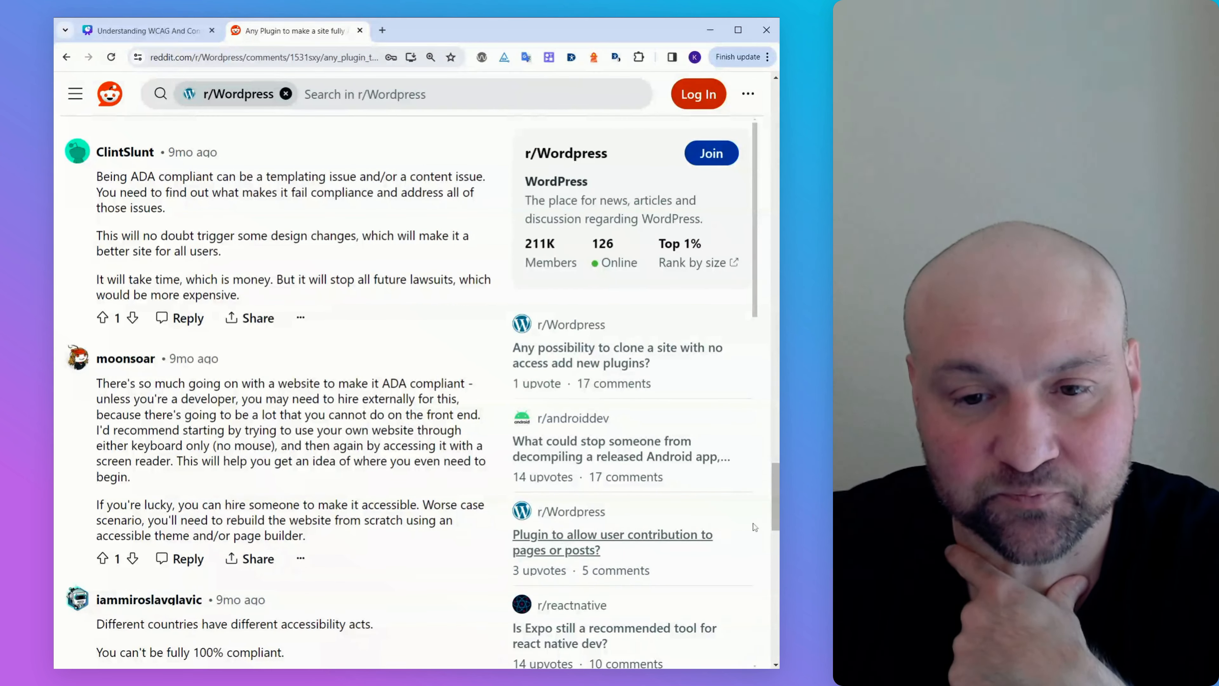
scroll(down, 3)
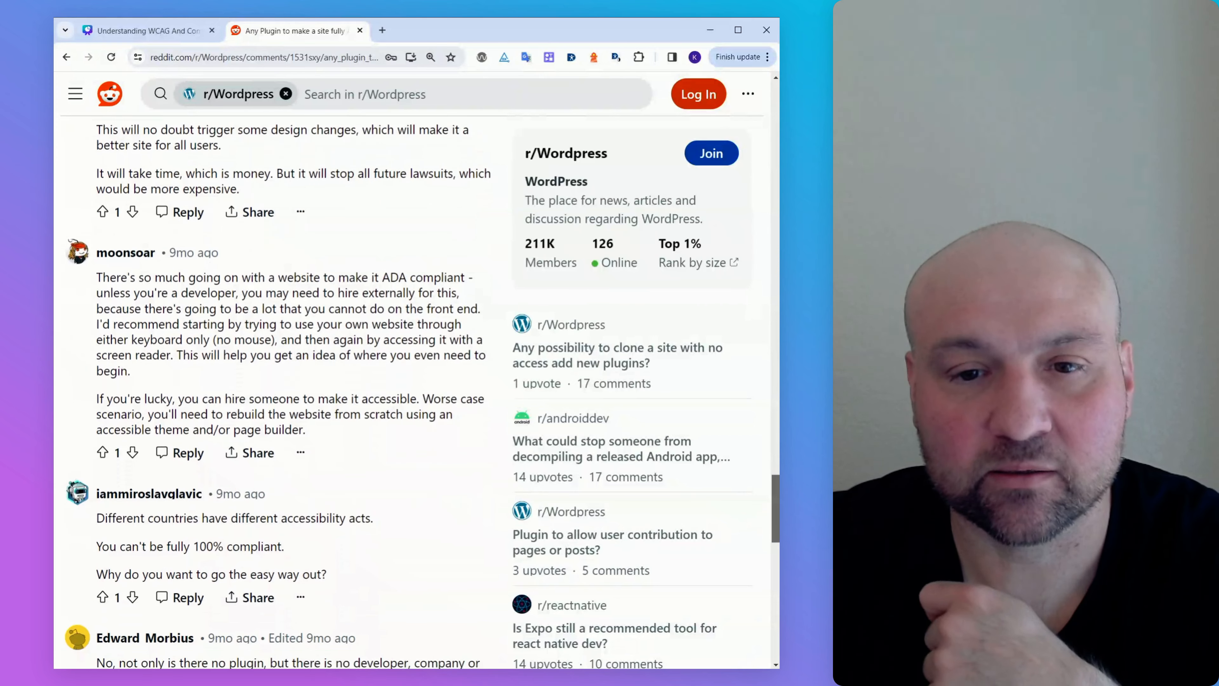
scroll(down, 3)
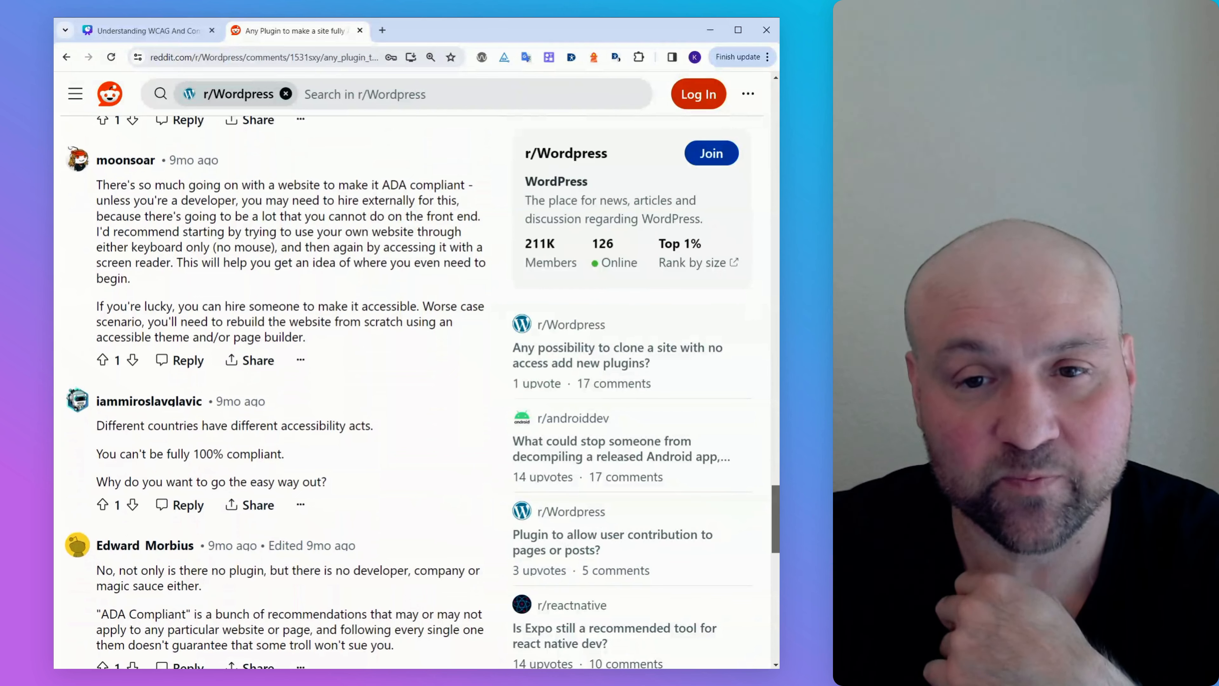
scroll(down, 3)
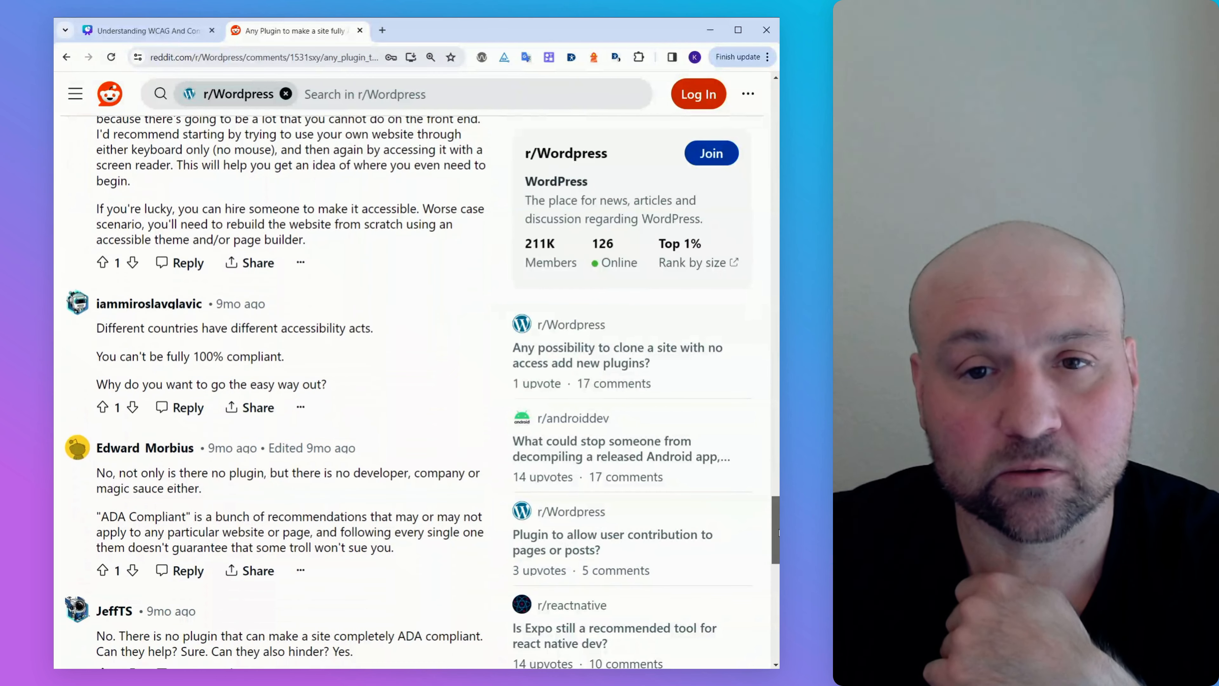
scroll(down, 3)
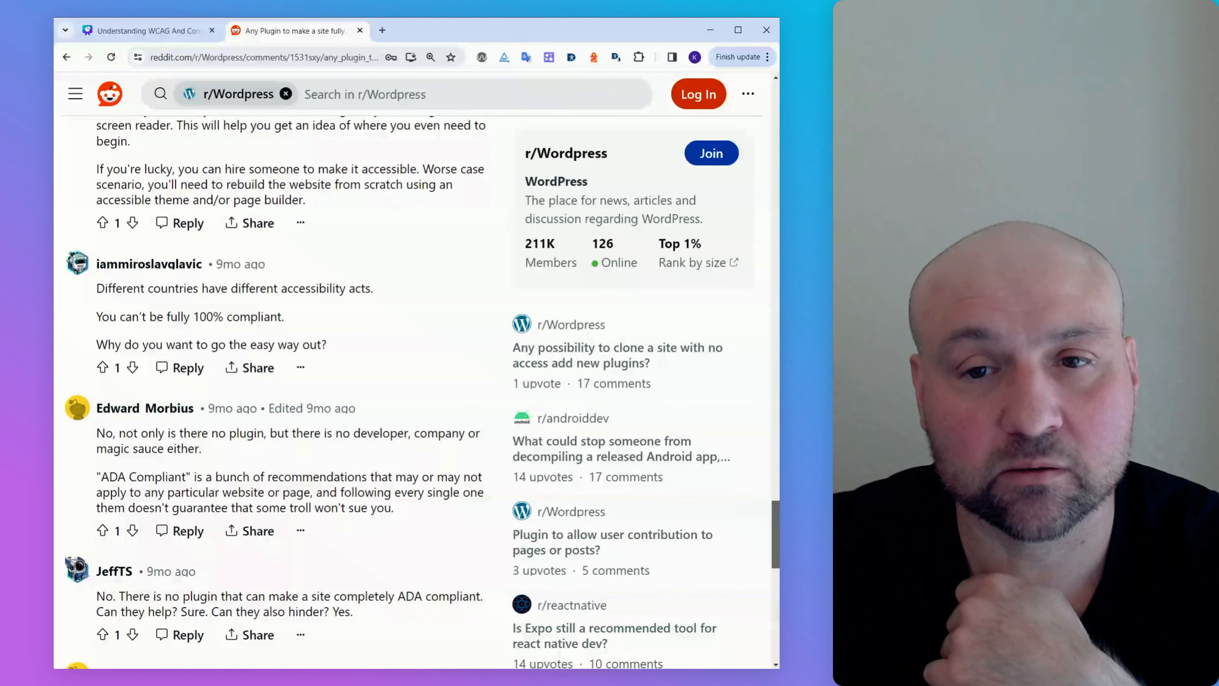
scroll(down, 3)
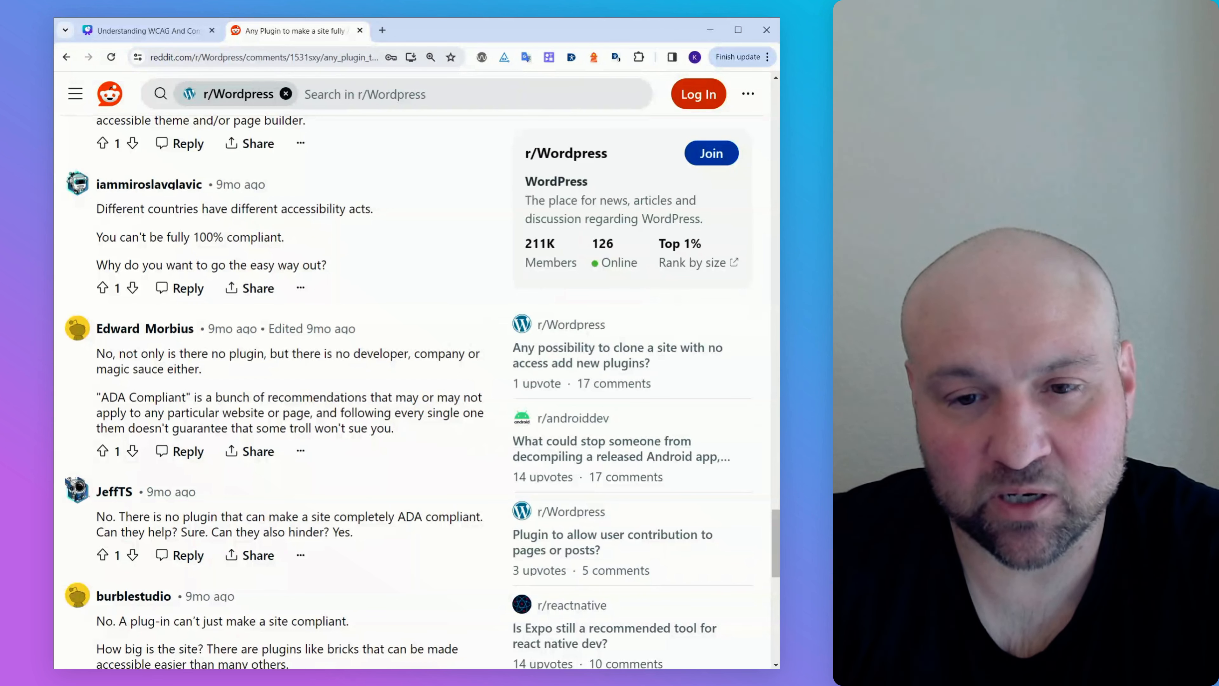
mouse_move(207, 379)
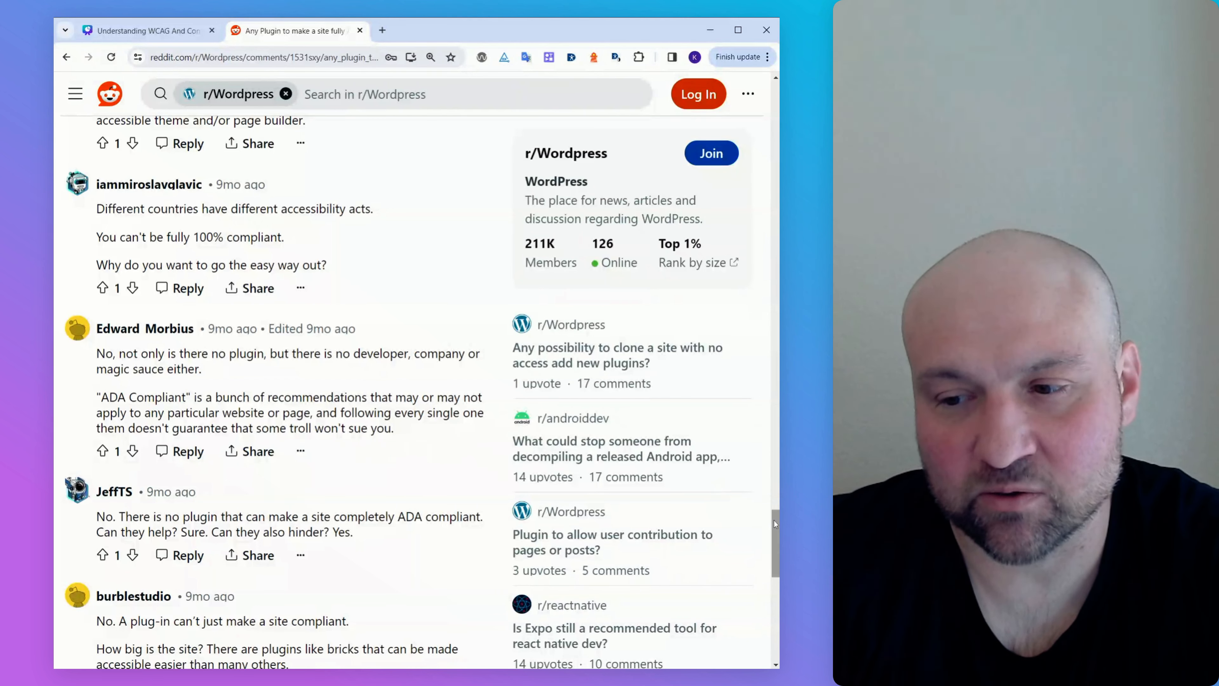
scroll(down, 3)
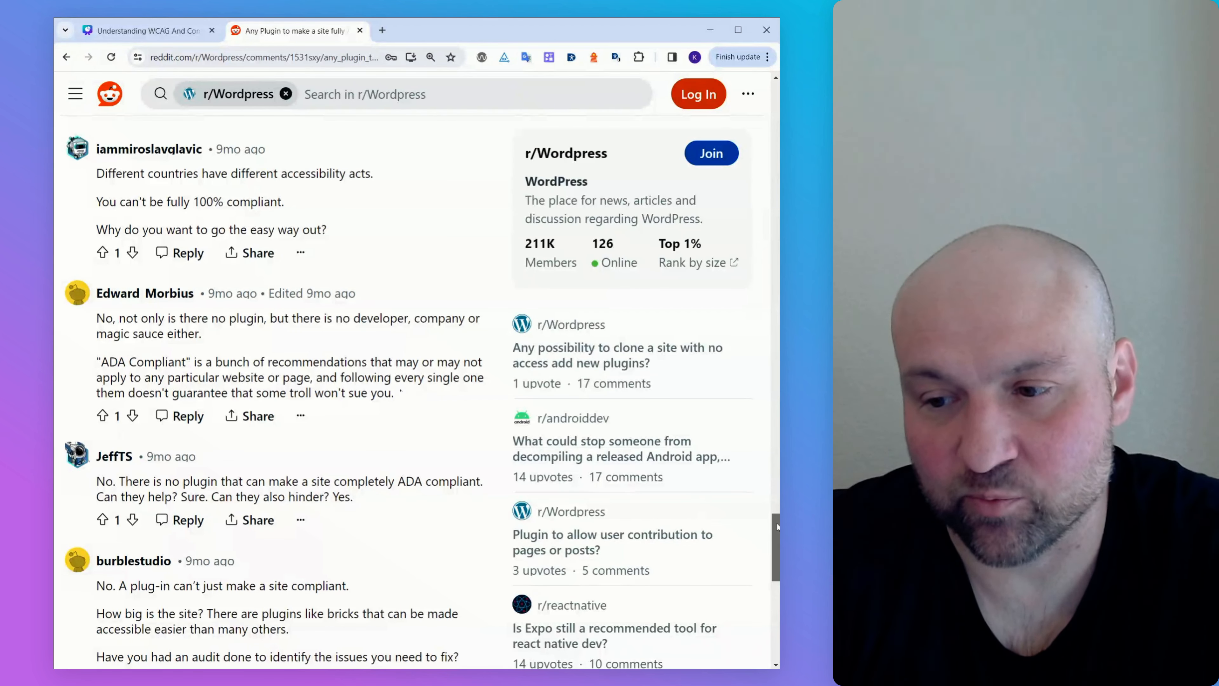
scroll(down, 3)
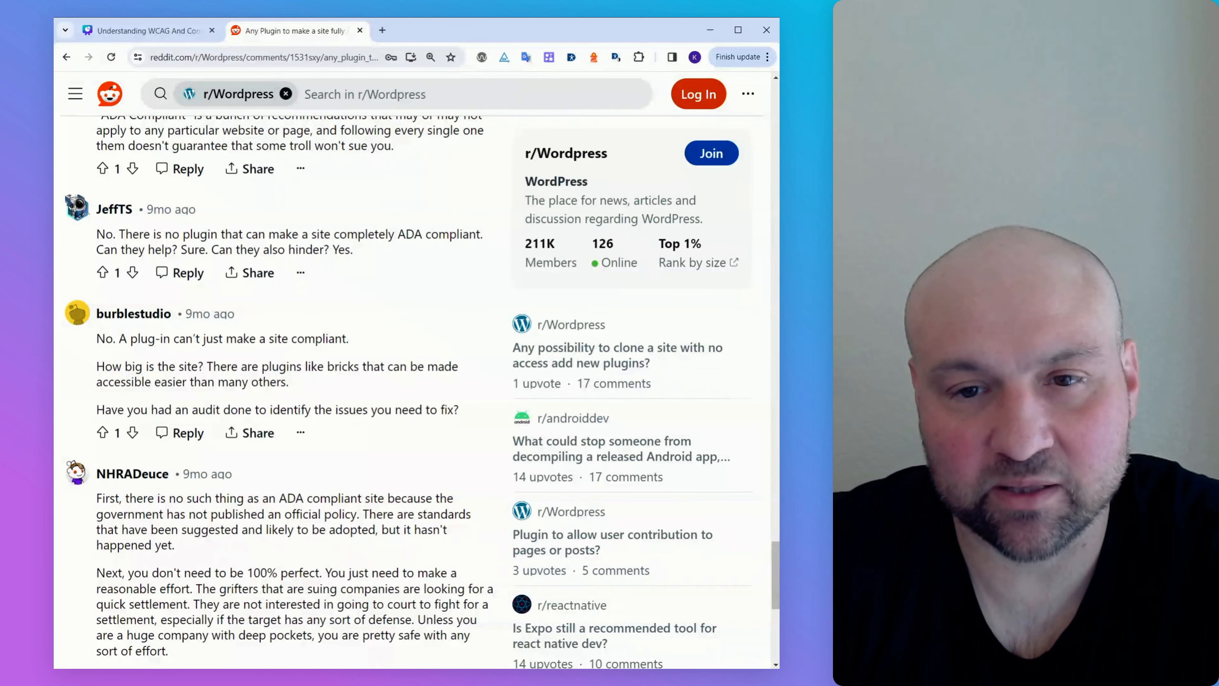
mouse_move(330, 264)
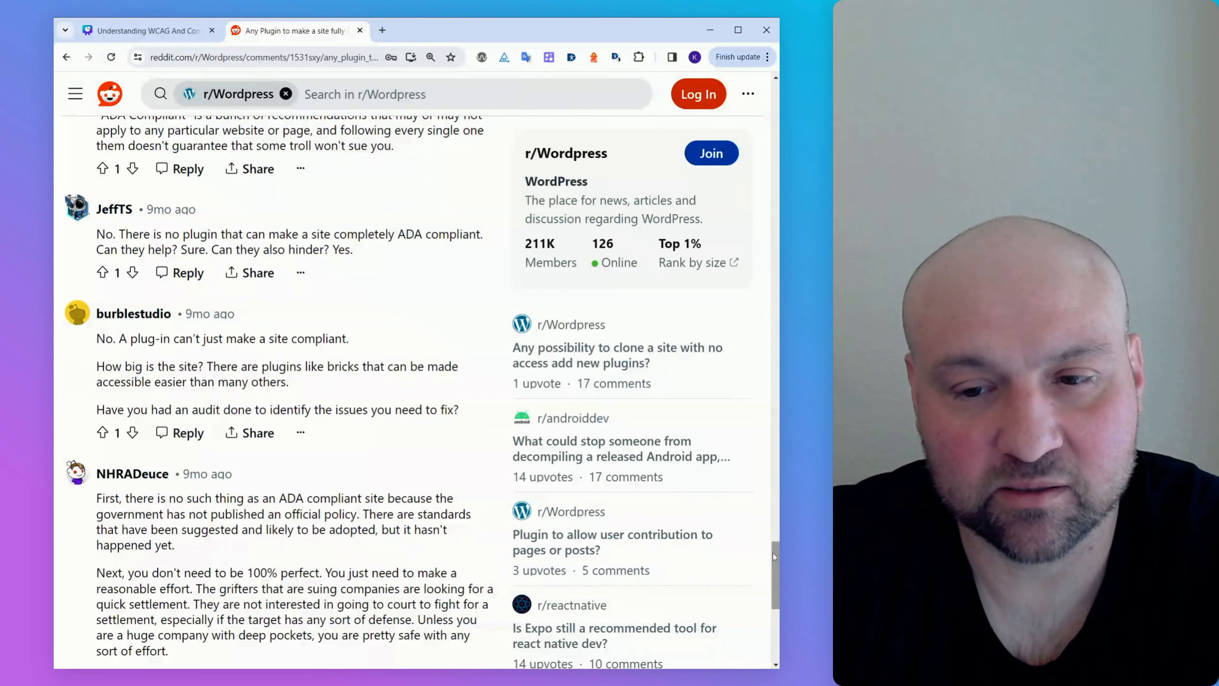
scroll(down, 3)
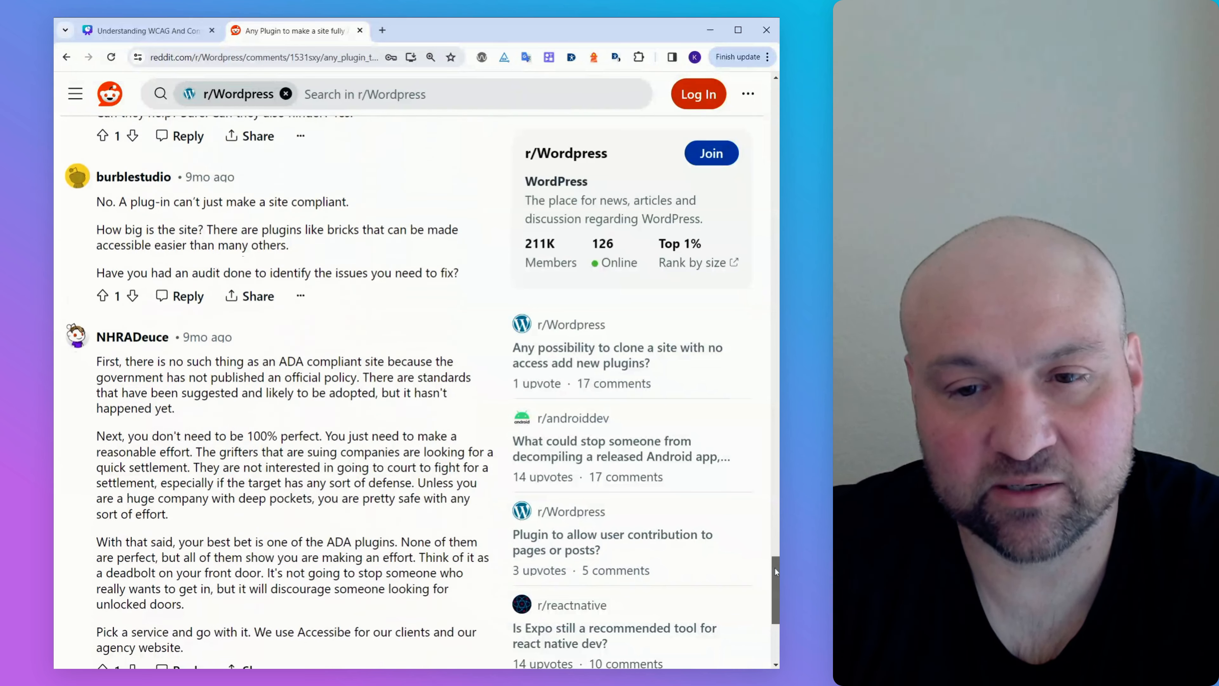
scroll(down, 3)
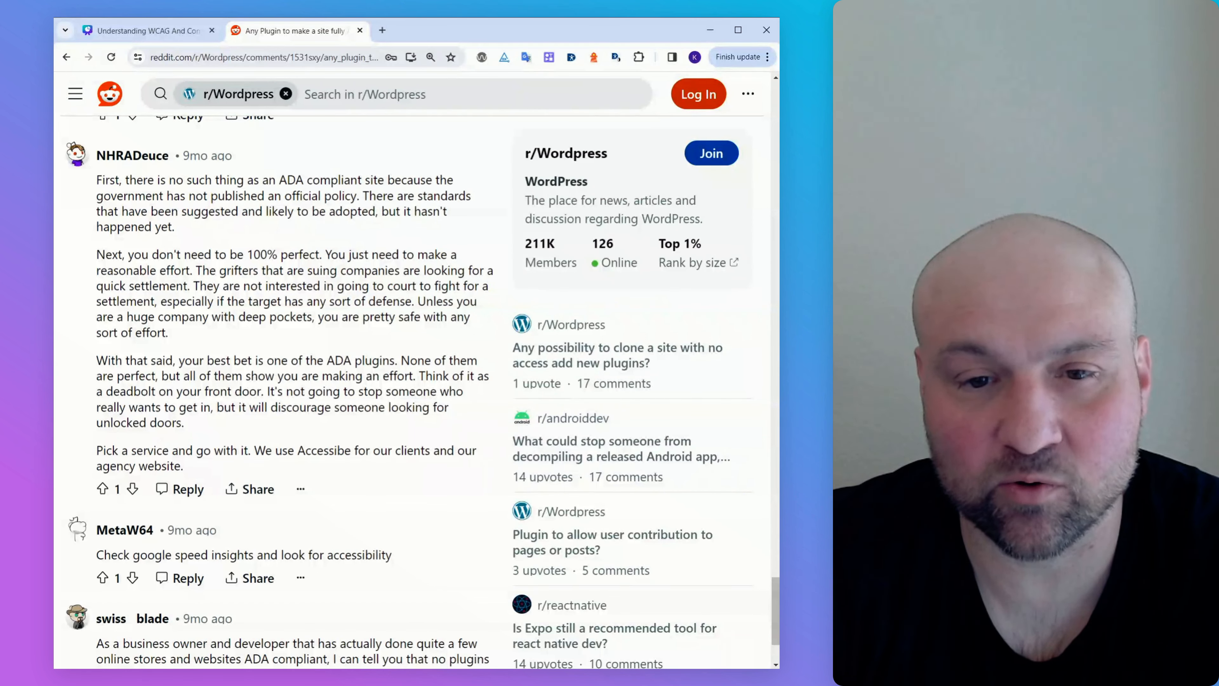
drag(233, 301, 284, 301)
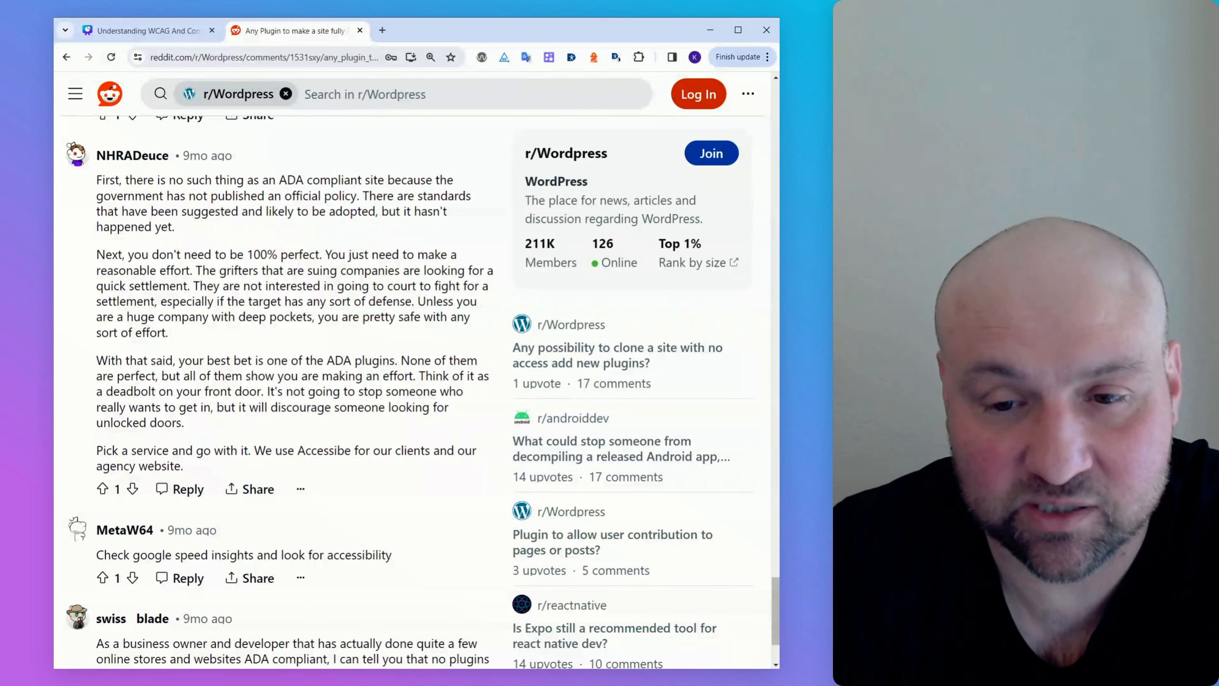
scroll(down, 3)
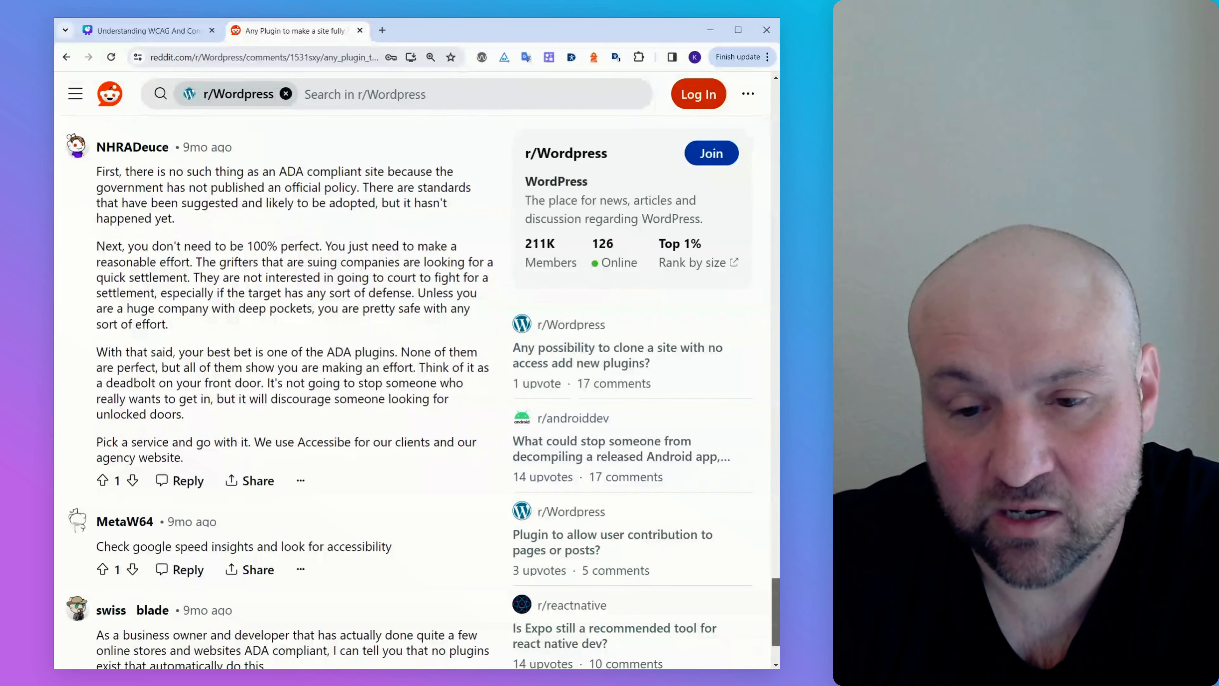
scroll(down, 3)
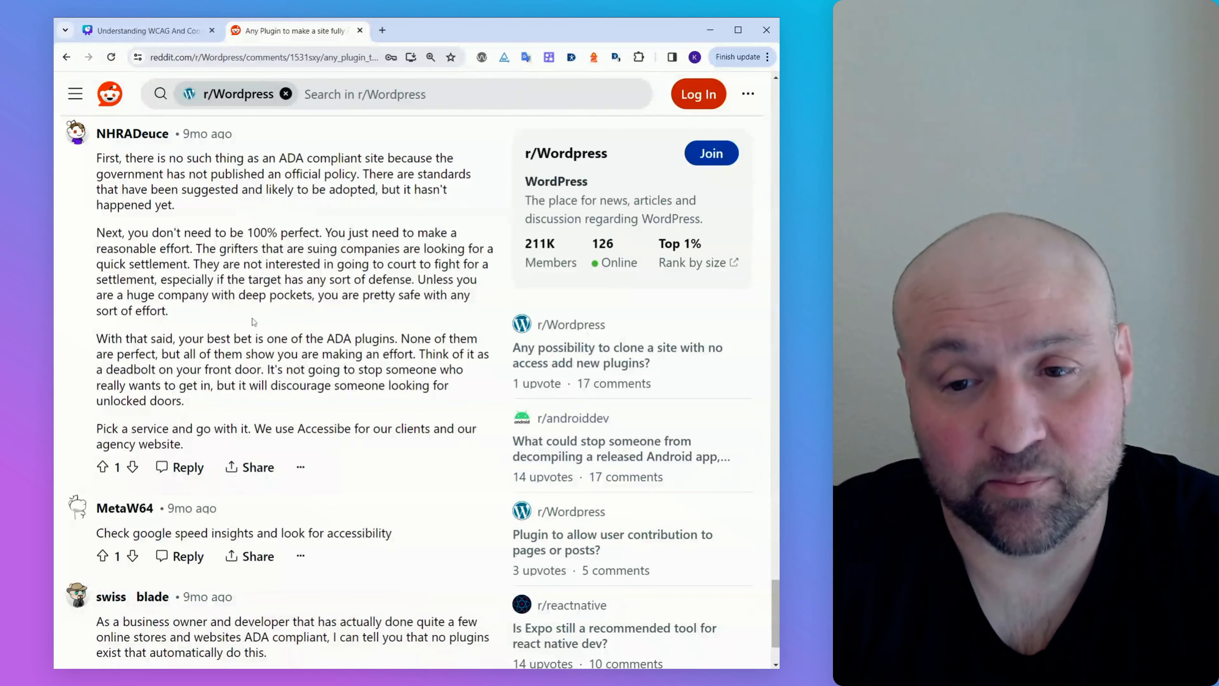
scroll(down, 3)
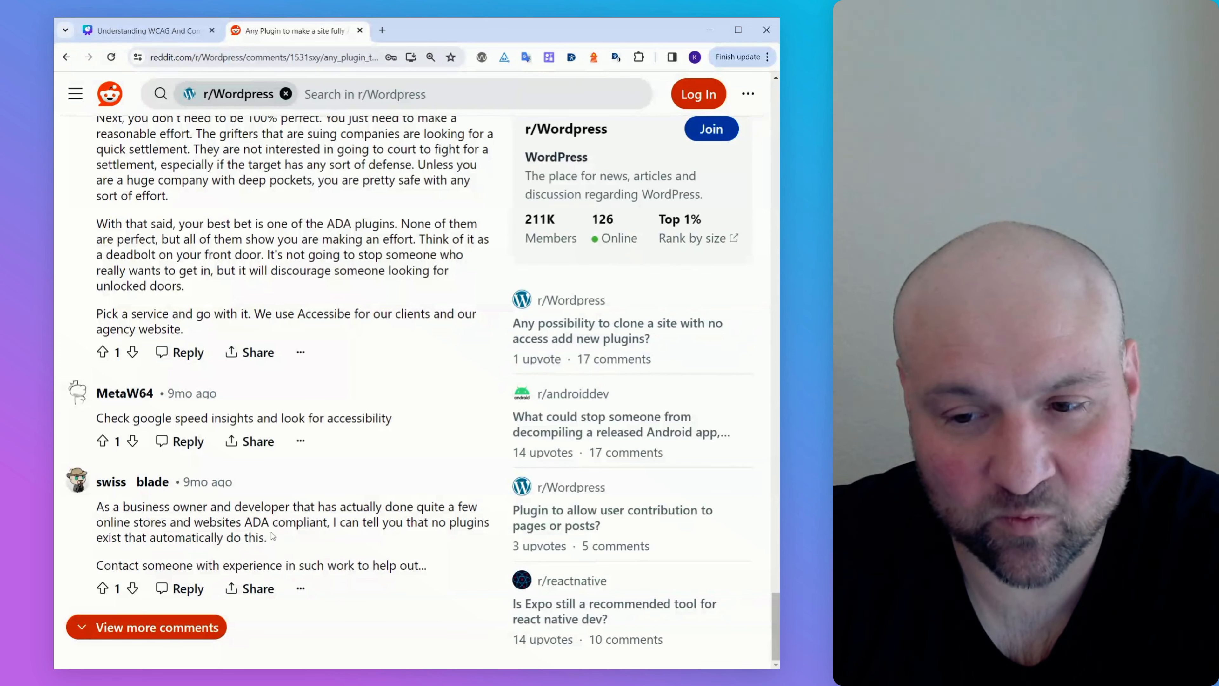
mouse_move(261, 546)
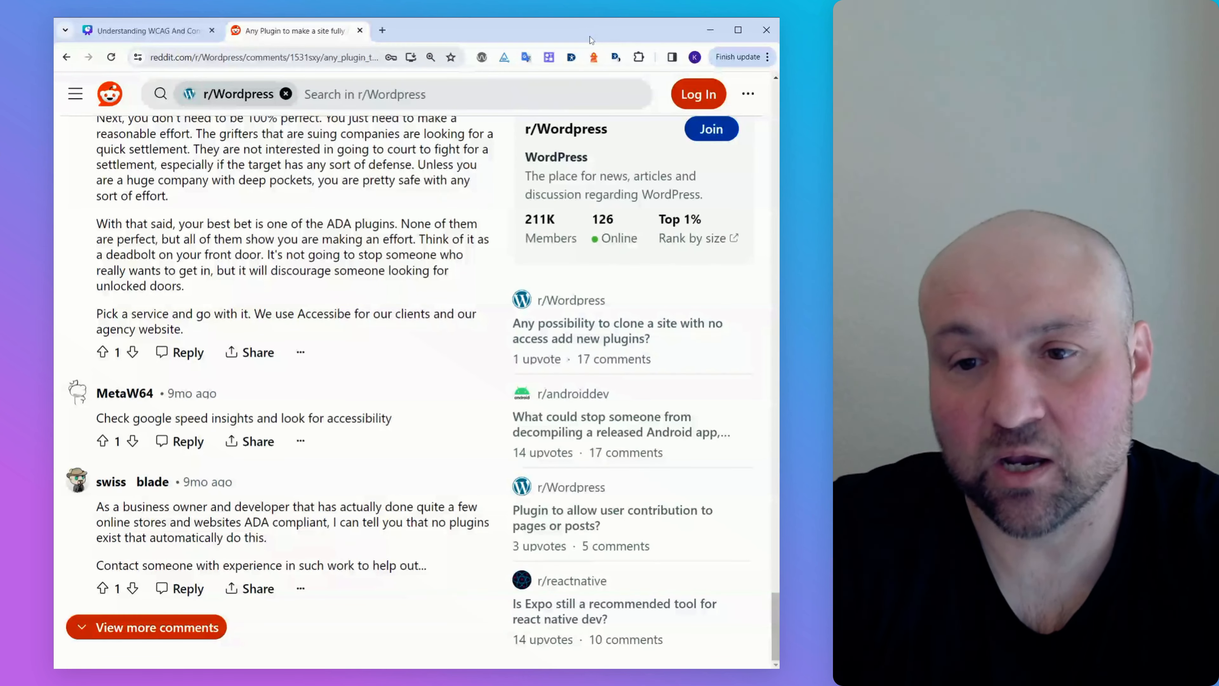
scroll(down, 3)
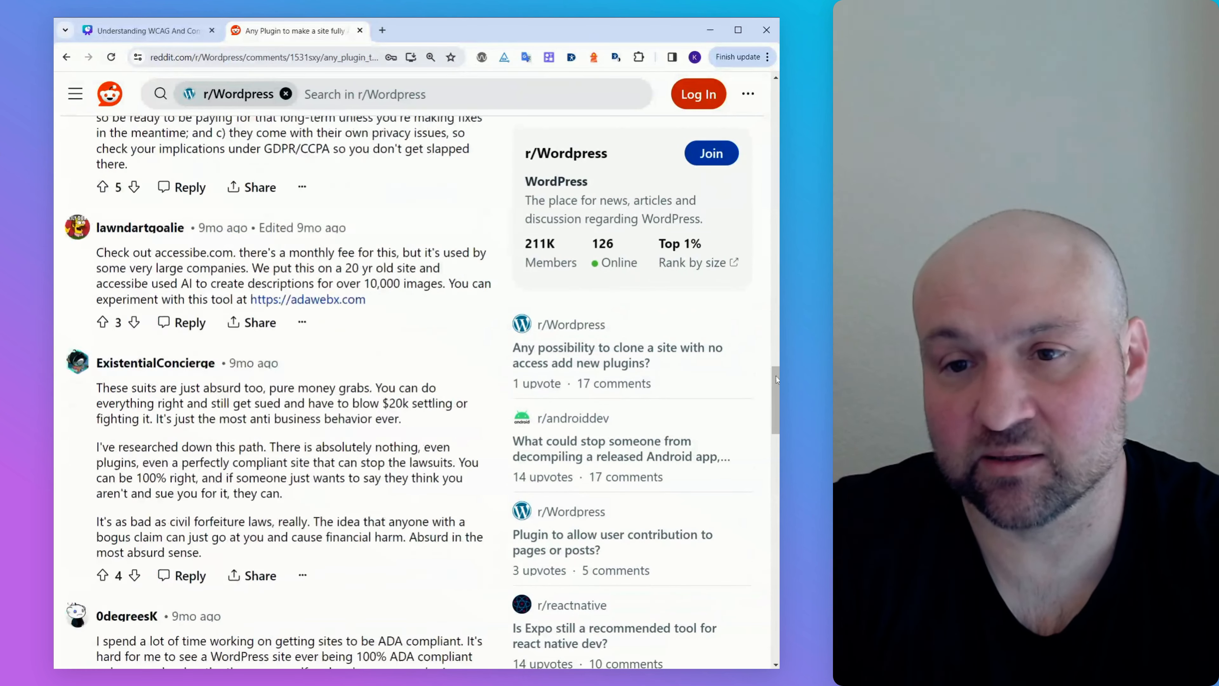